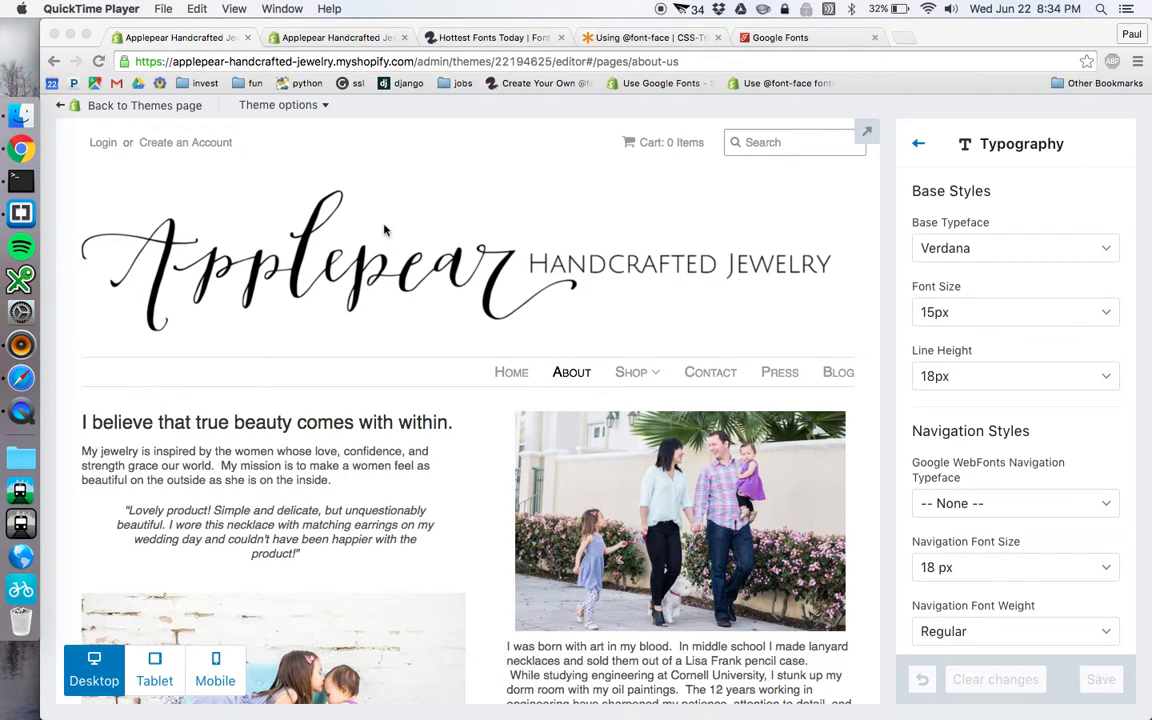
mouse_move(504, 38)
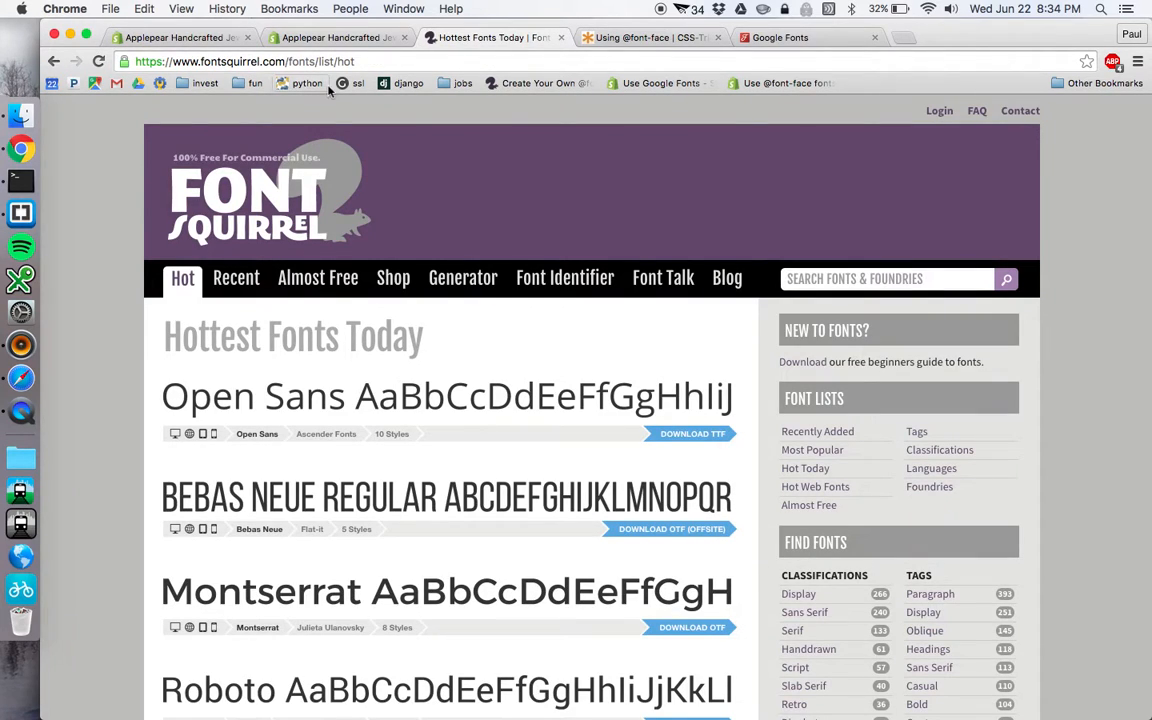
mouse_move(462, 276)
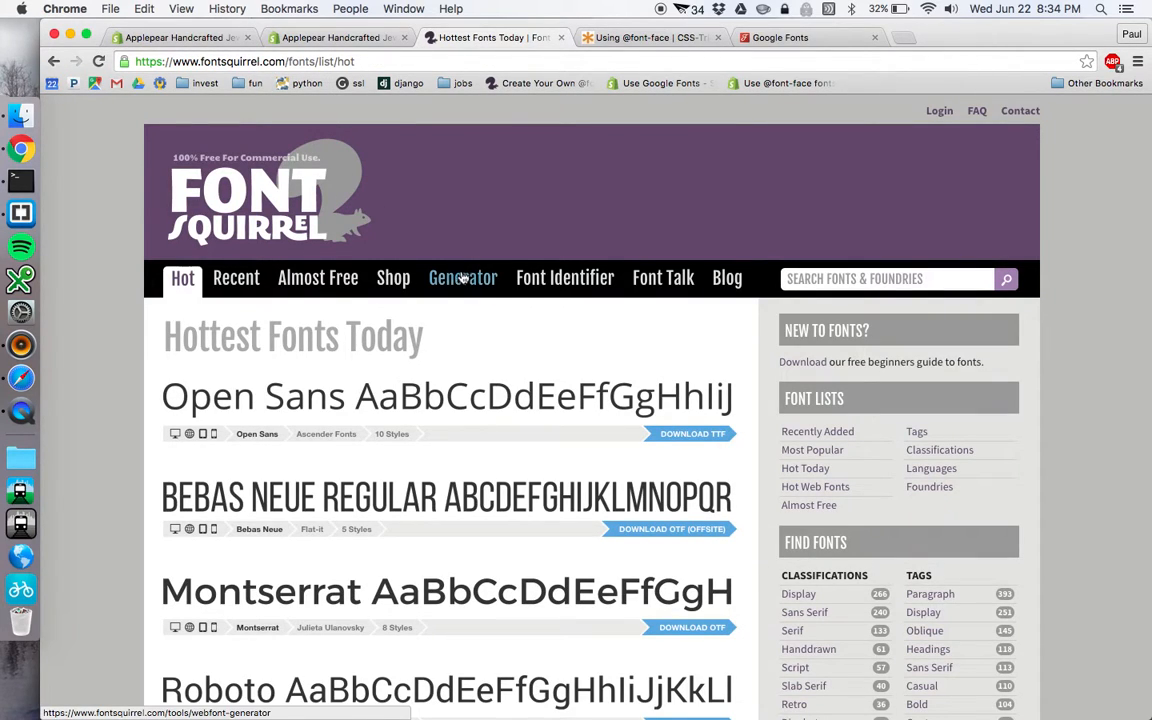
- Upload IndieFlower.ttf from the Desktop into the Webfont Generator
left_click(462, 276)
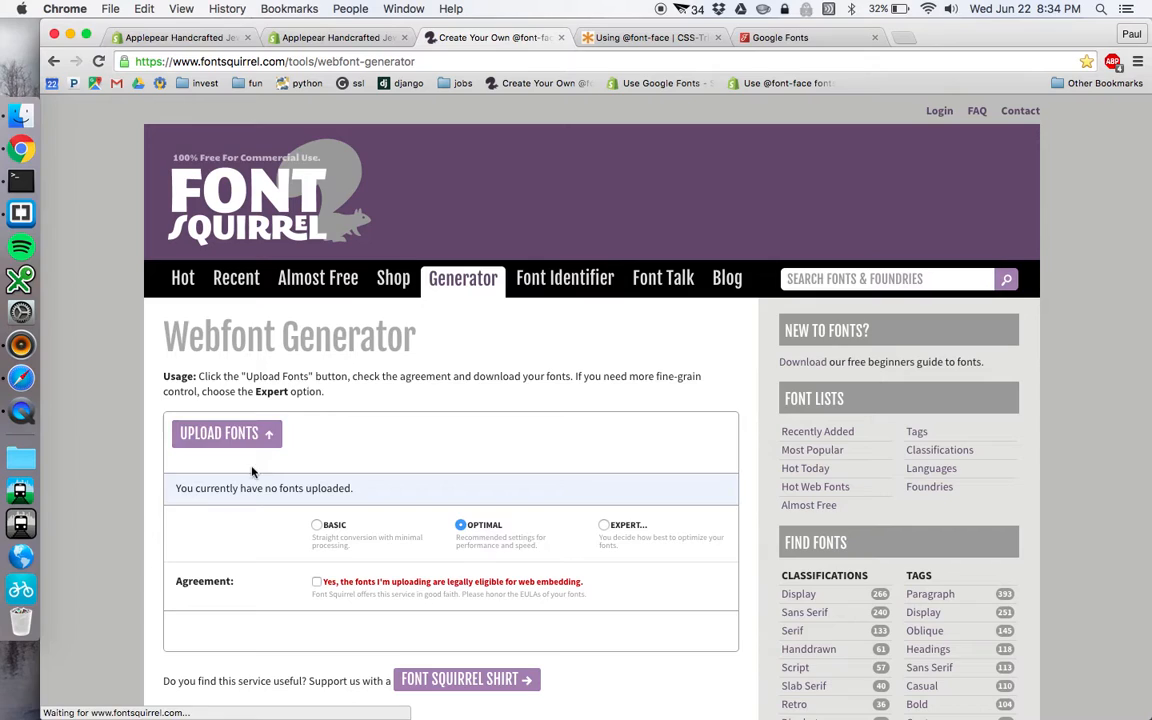
left_click(220, 432)
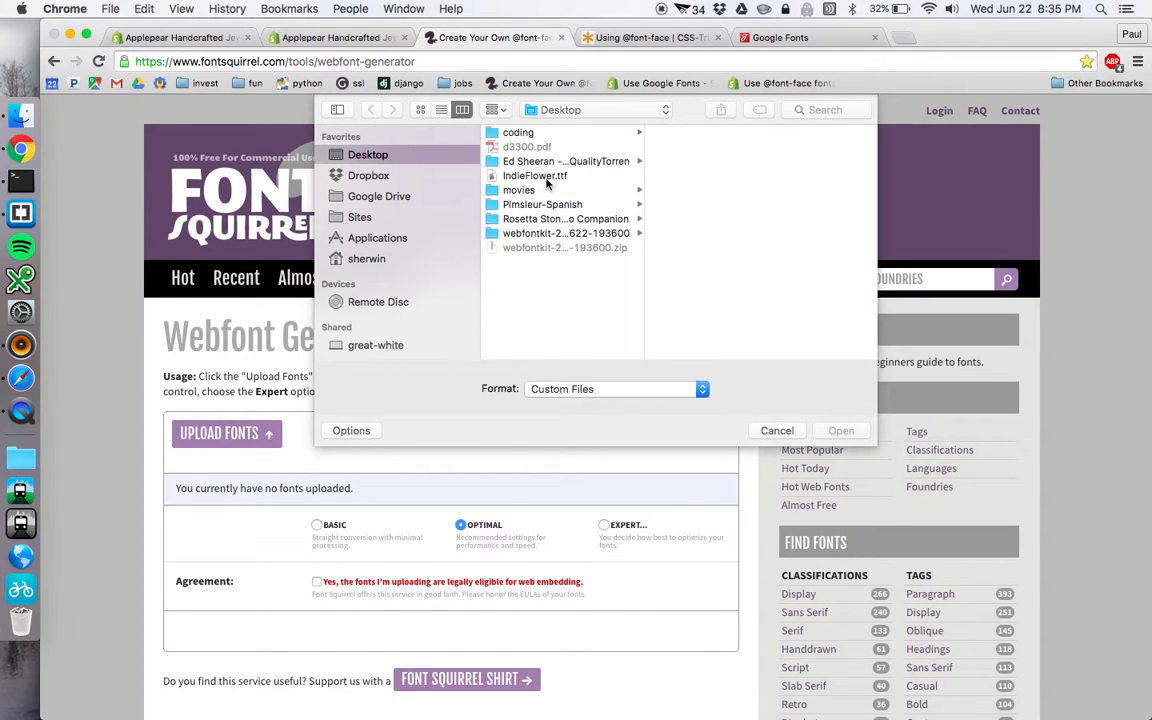
left_click(534, 176)
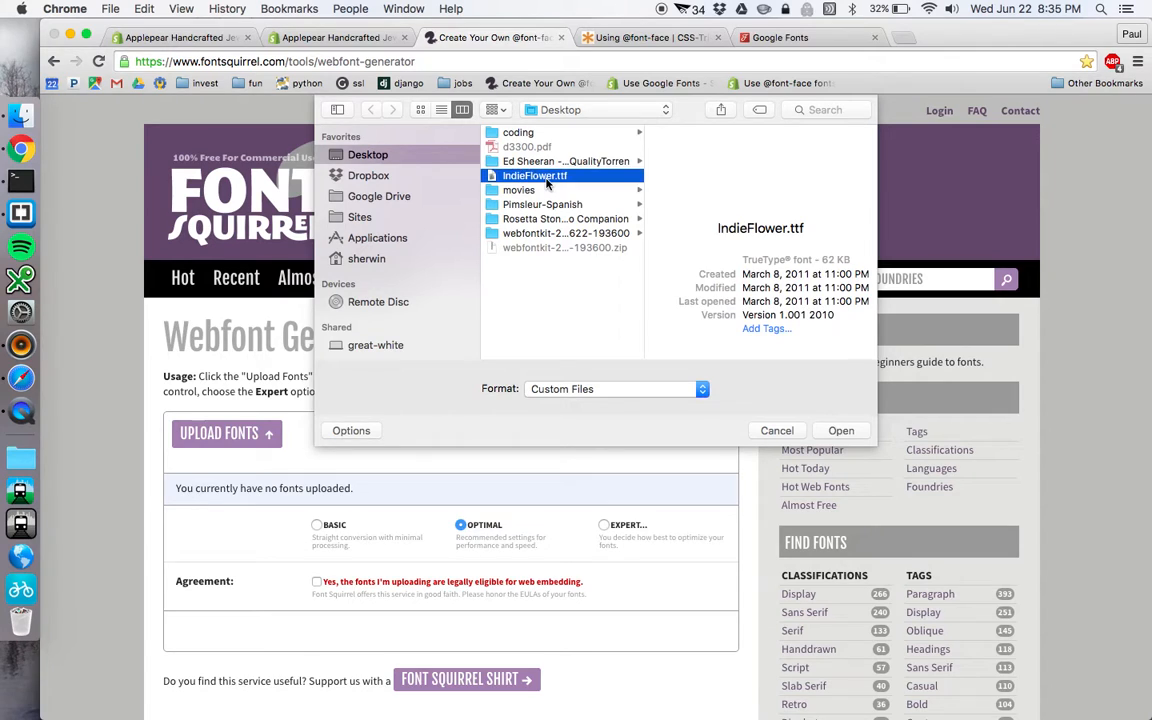
left_click(840, 430)
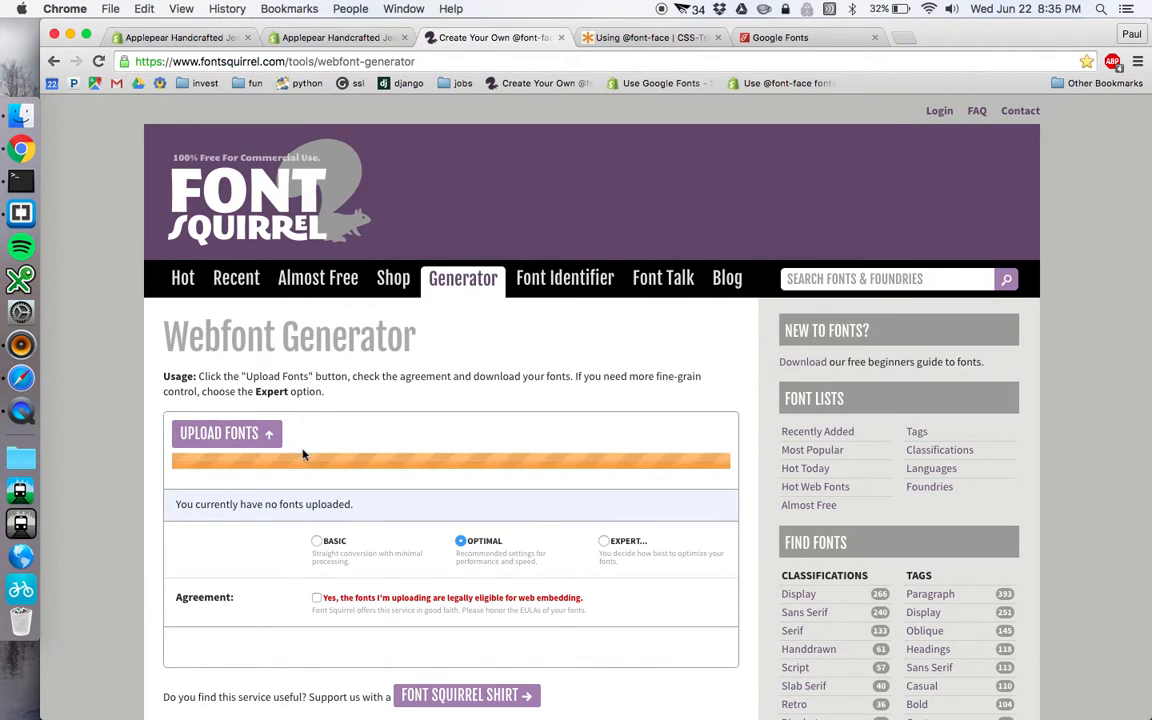
scroll("down", 3)
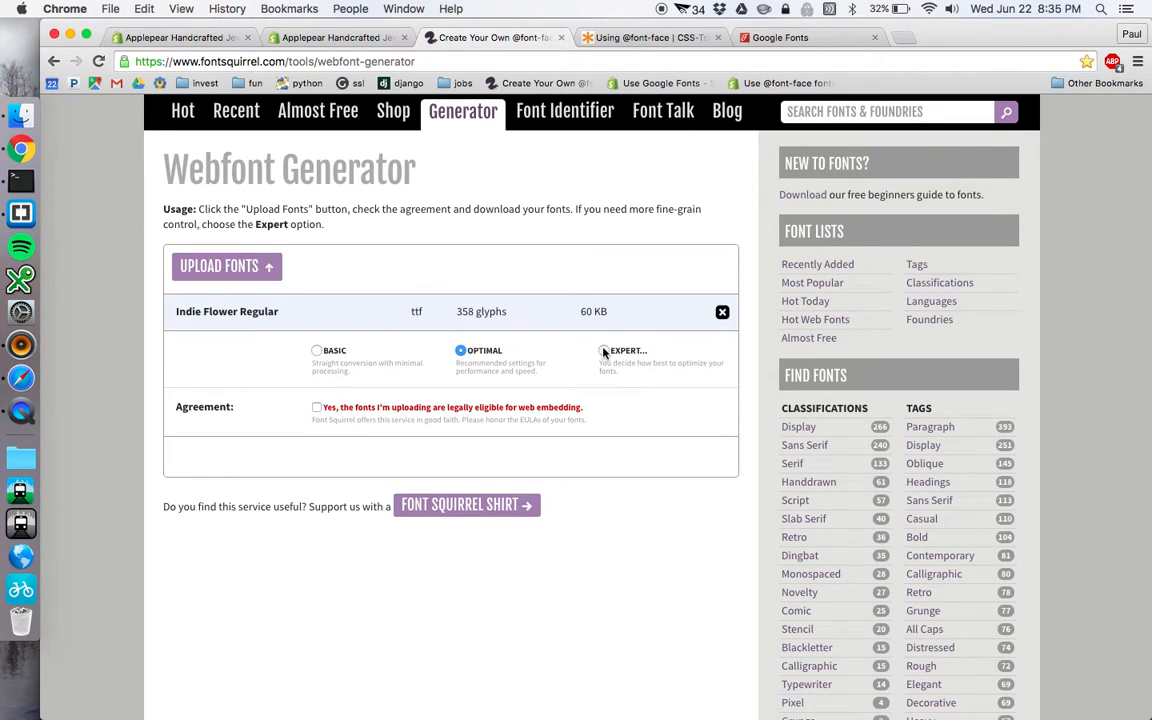
- Review Expert font formats, return to Optimal, and confirm the web-embedding agreement to download the kit
left_click(604, 350)
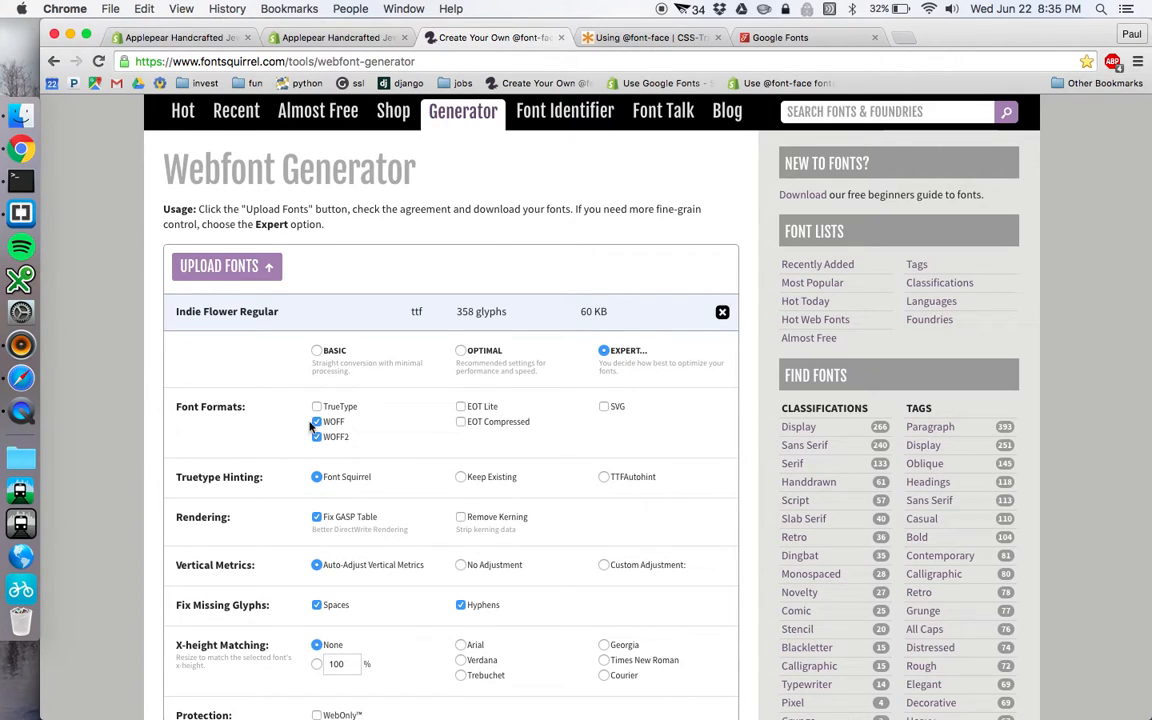
left_click(316, 406)
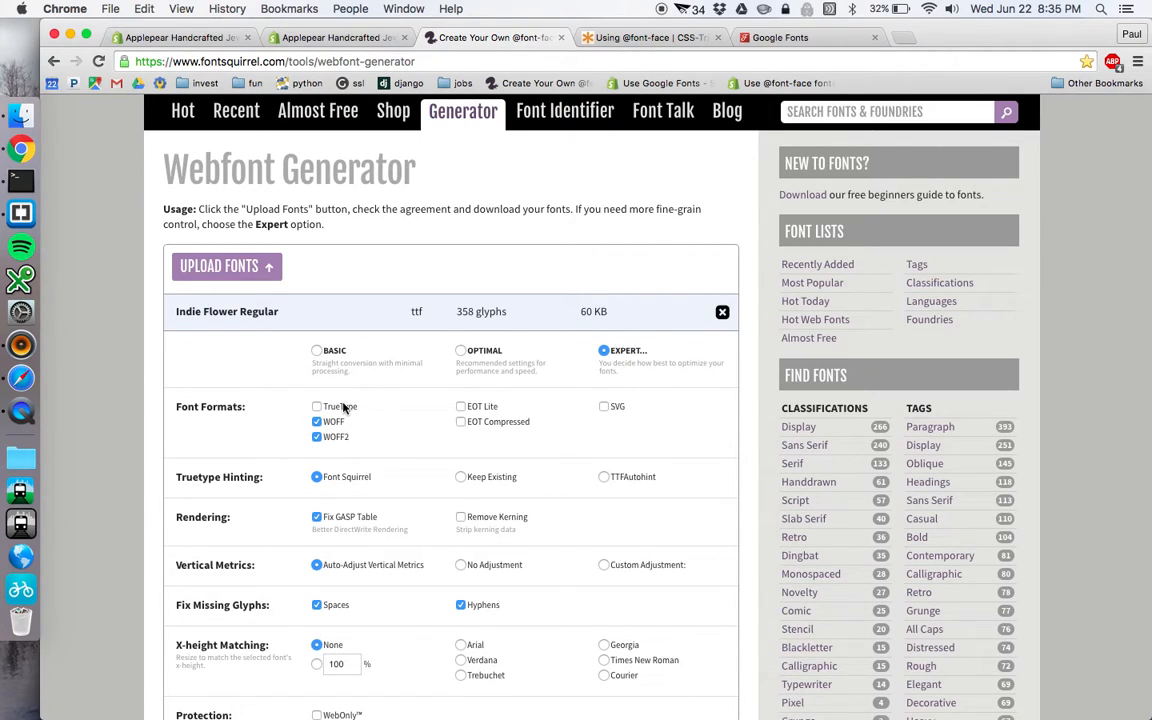
mouse_move(336, 410)
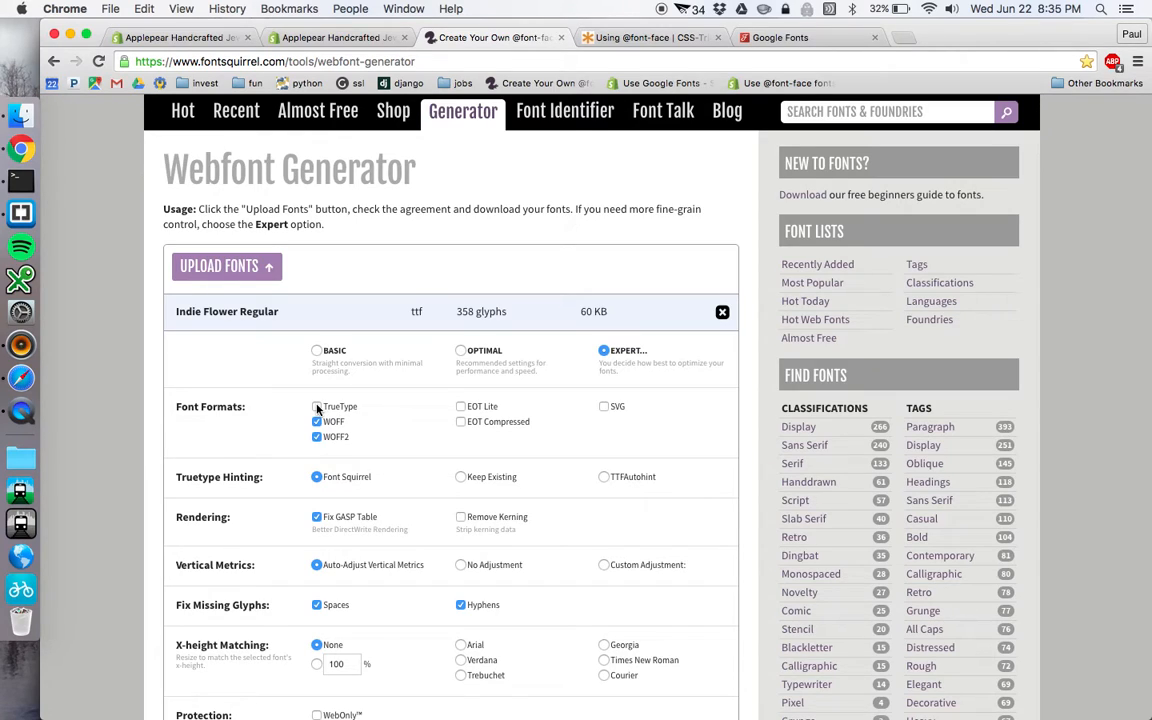
left_click(316, 406)
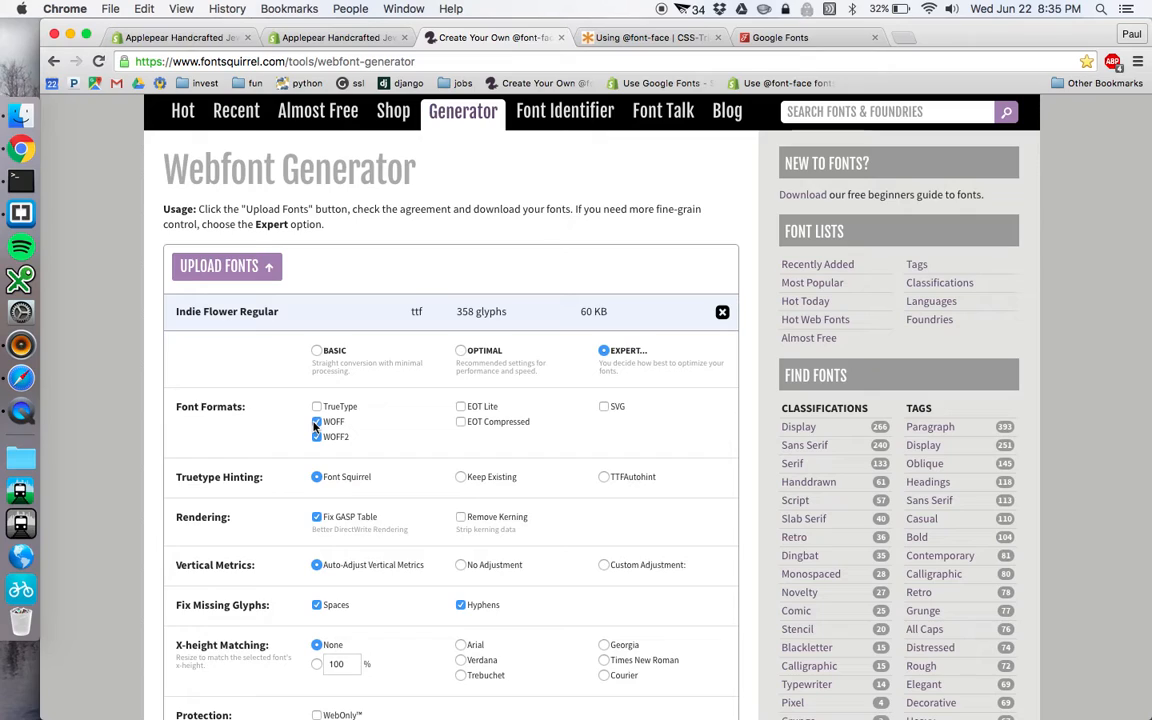
left_click(316, 436)
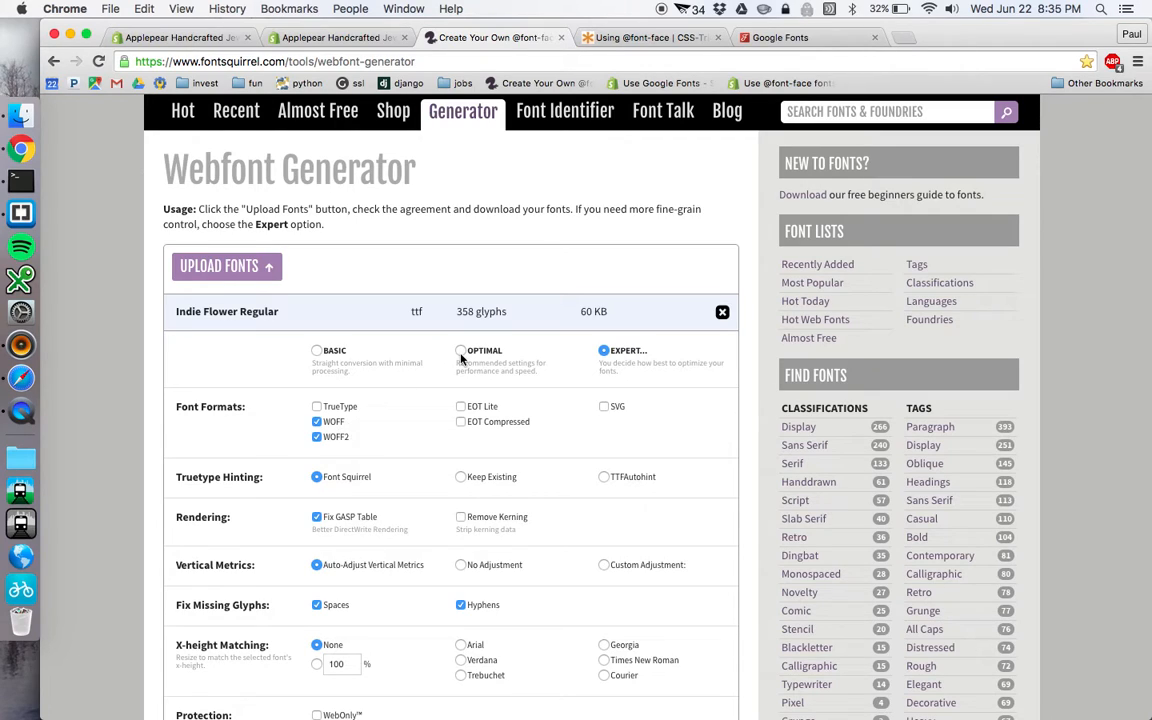
left_click(460, 350)
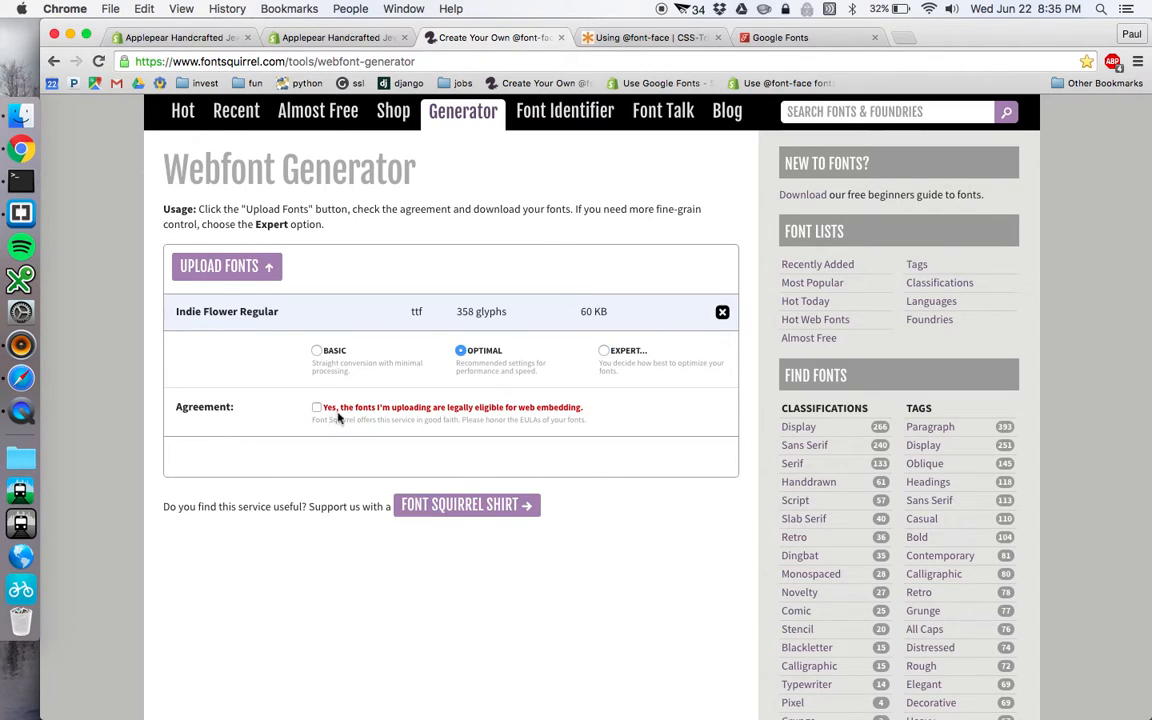
left_click(316, 408)
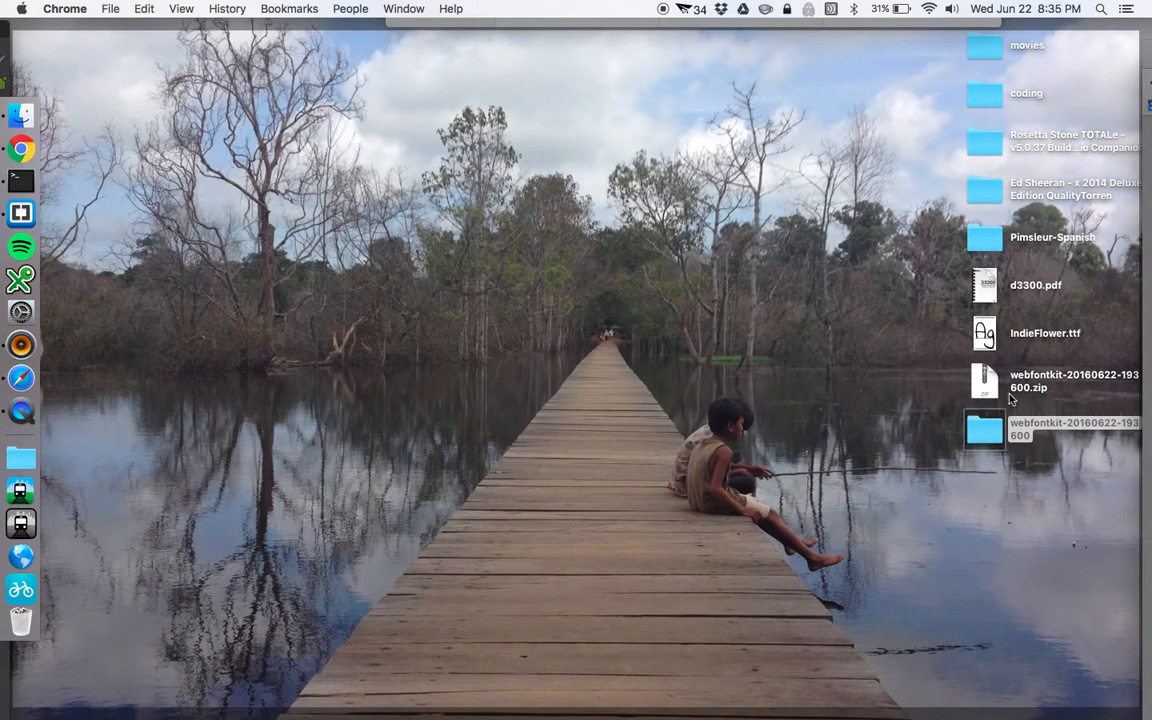
- Open the webfontkit folder and preview the .woff, .woff2 and stylesheet.css files
left_click(984, 428)
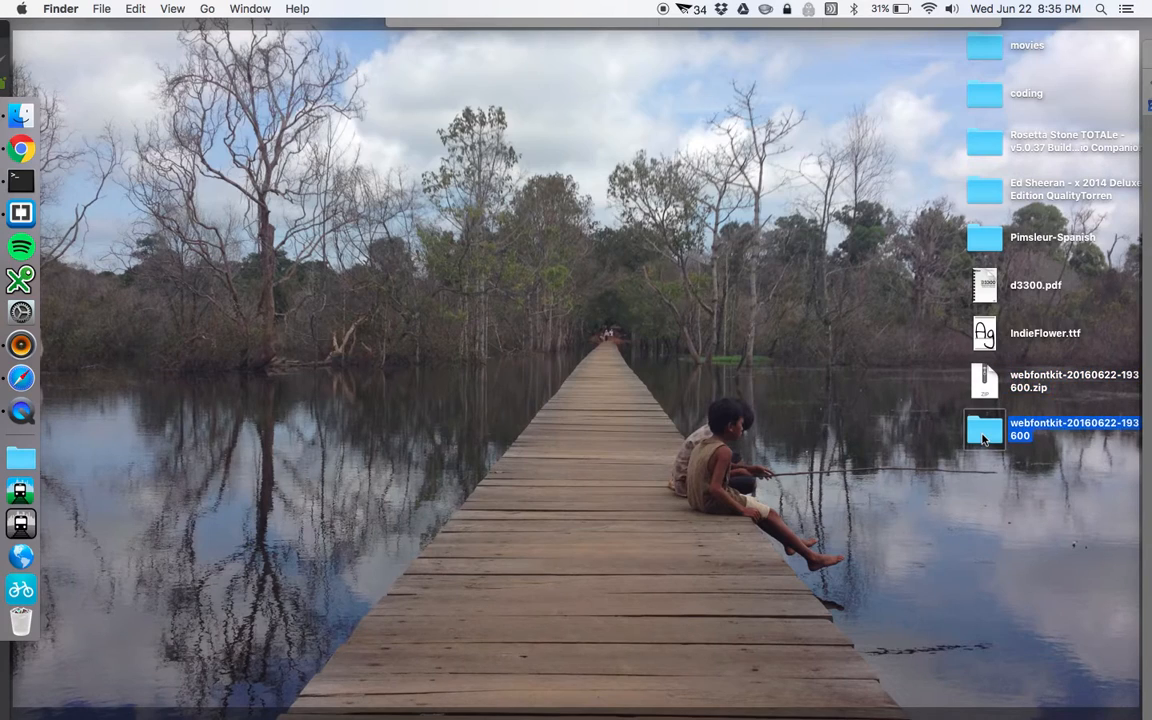
double_click(984, 428)
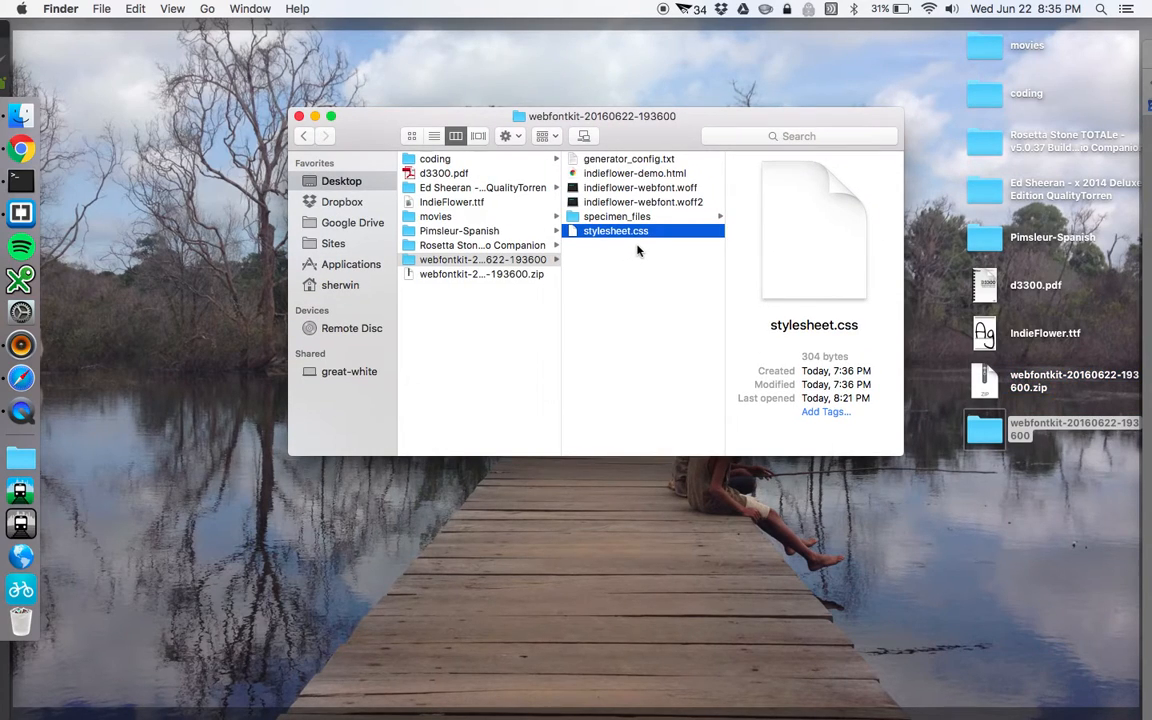
mouse_move(628, 202)
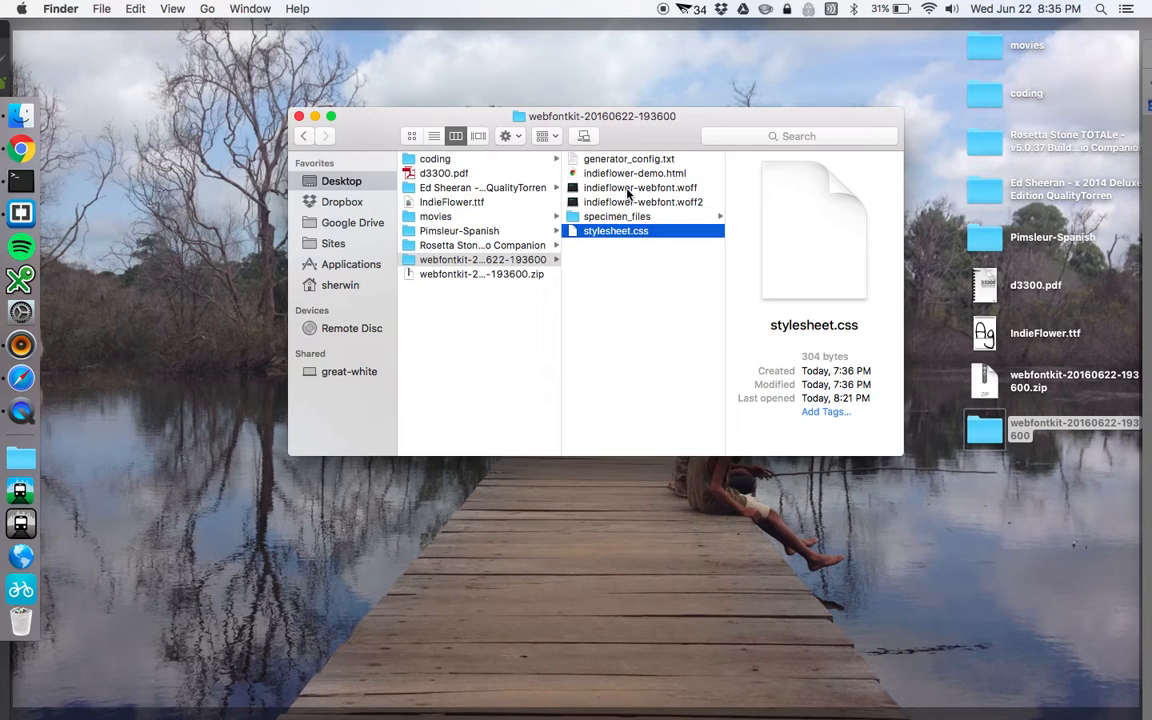
left_click(640, 188)
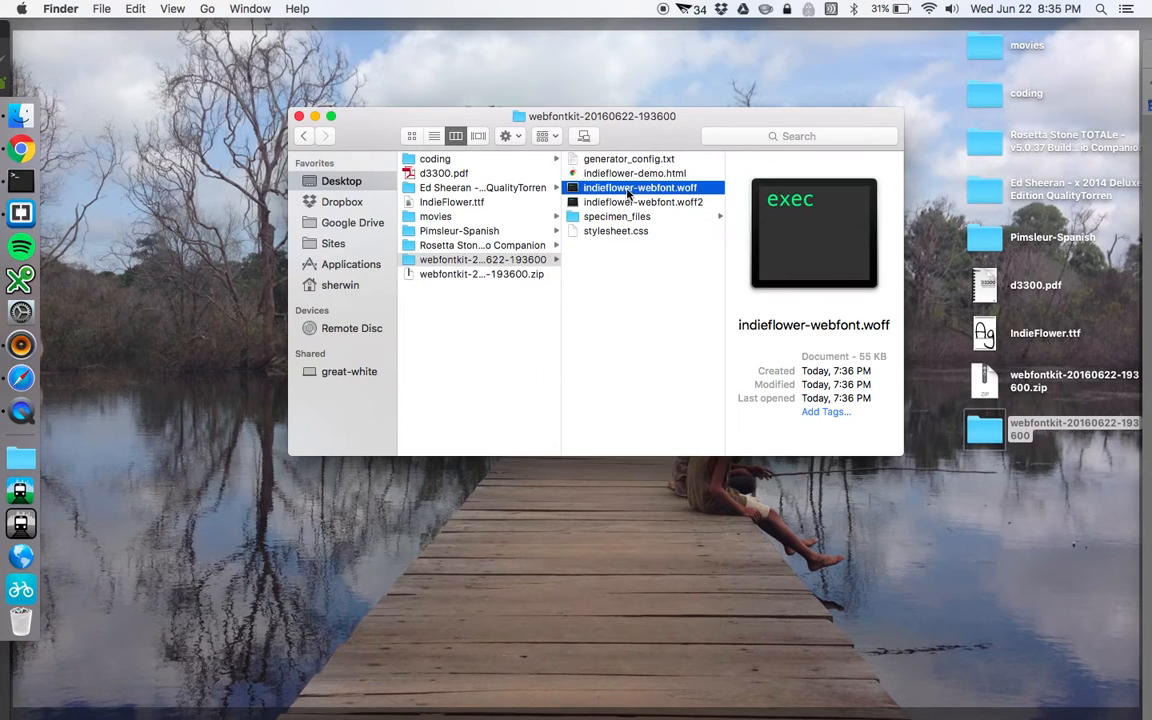
left_click(644, 202)
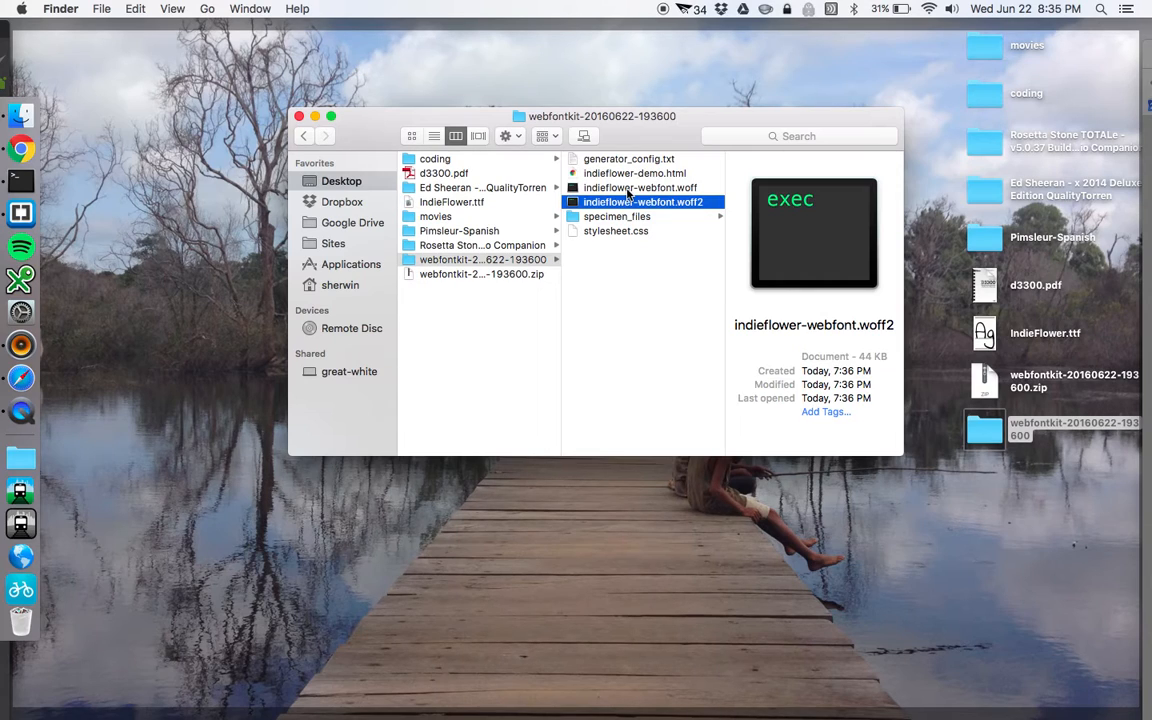
mouse_move(624, 232)
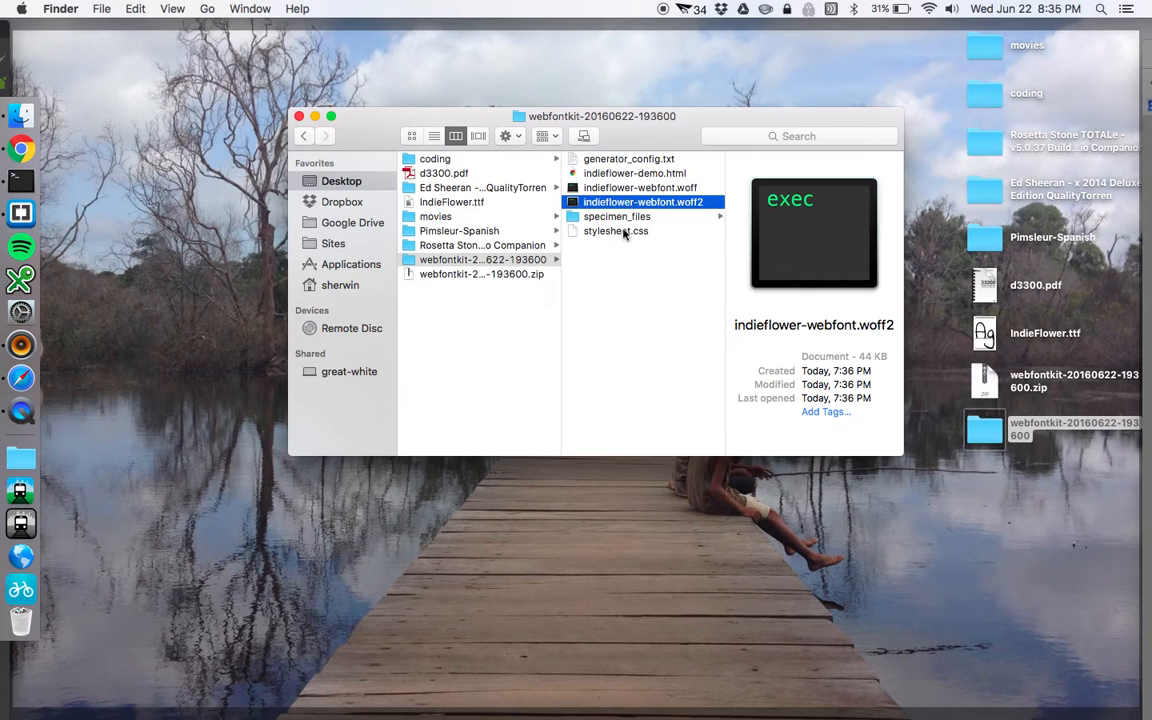
left_click(616, 232)
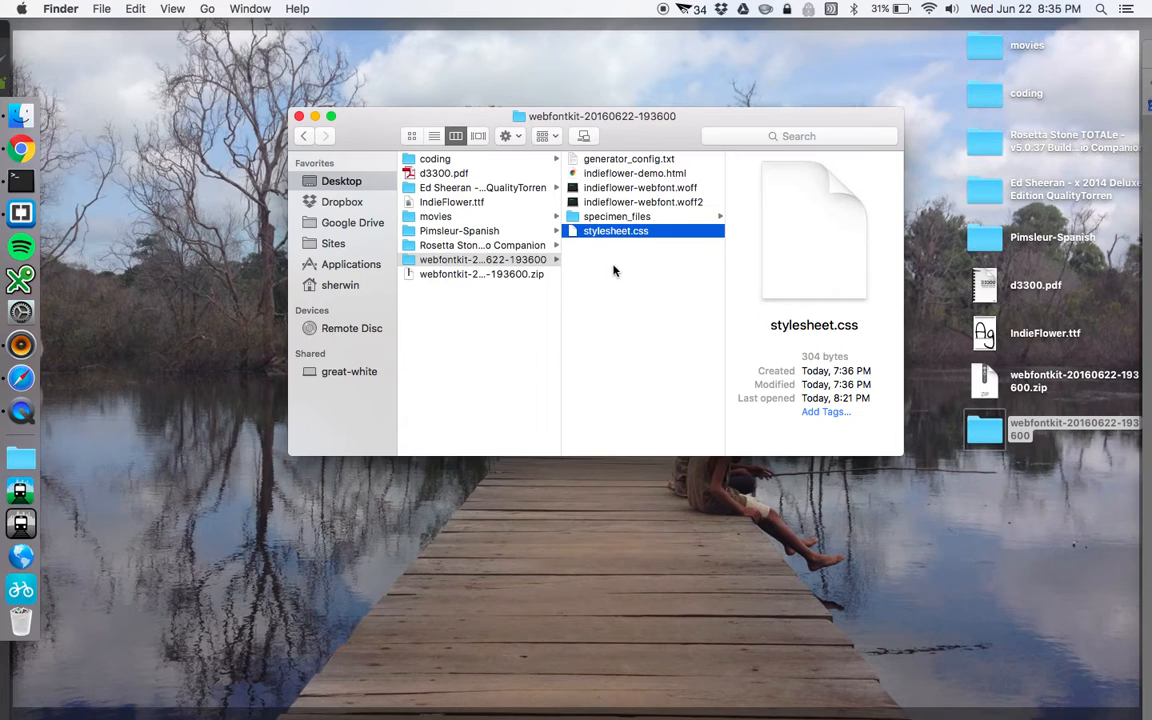
mouse_move(618, 270)
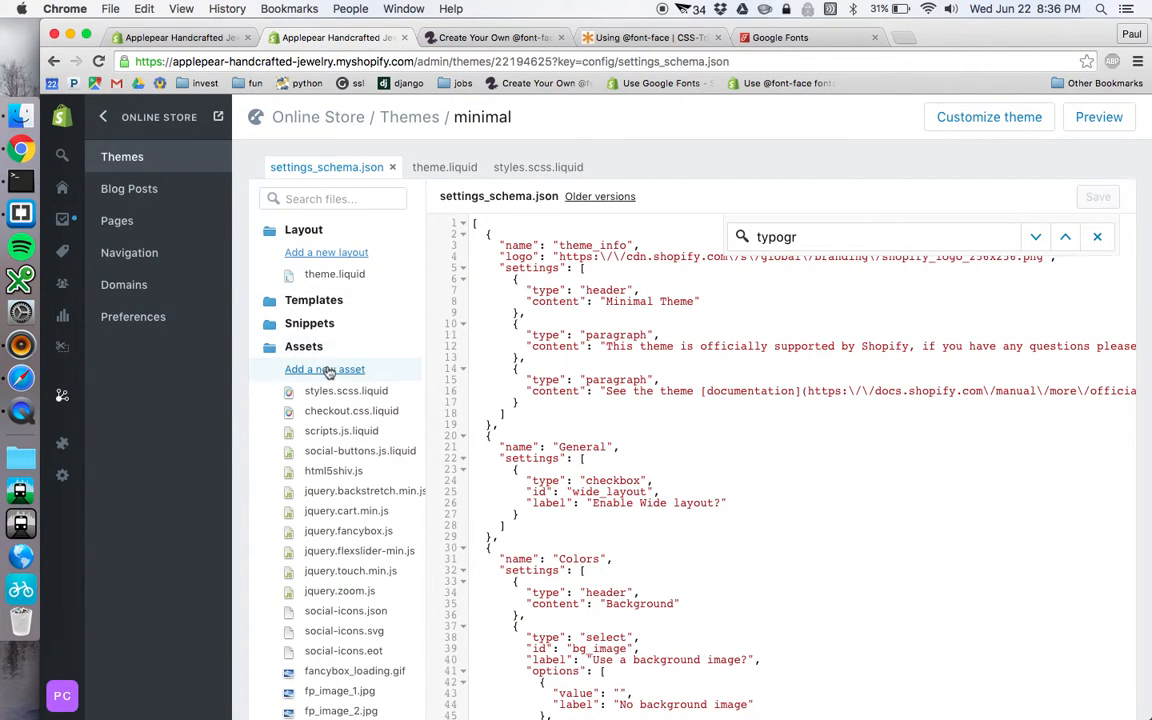
- Upload the Indie Flower WOFF and WOFF2 files as new theme assets
left_click(324, 368)
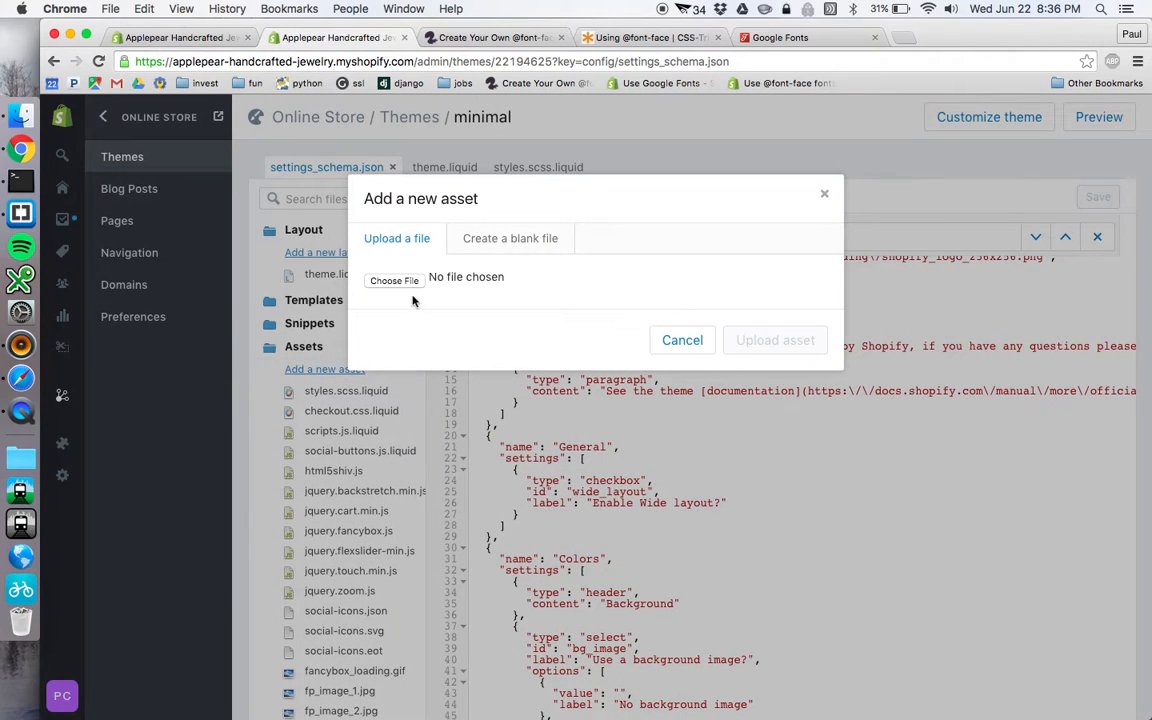
mouse_move(556, 290)
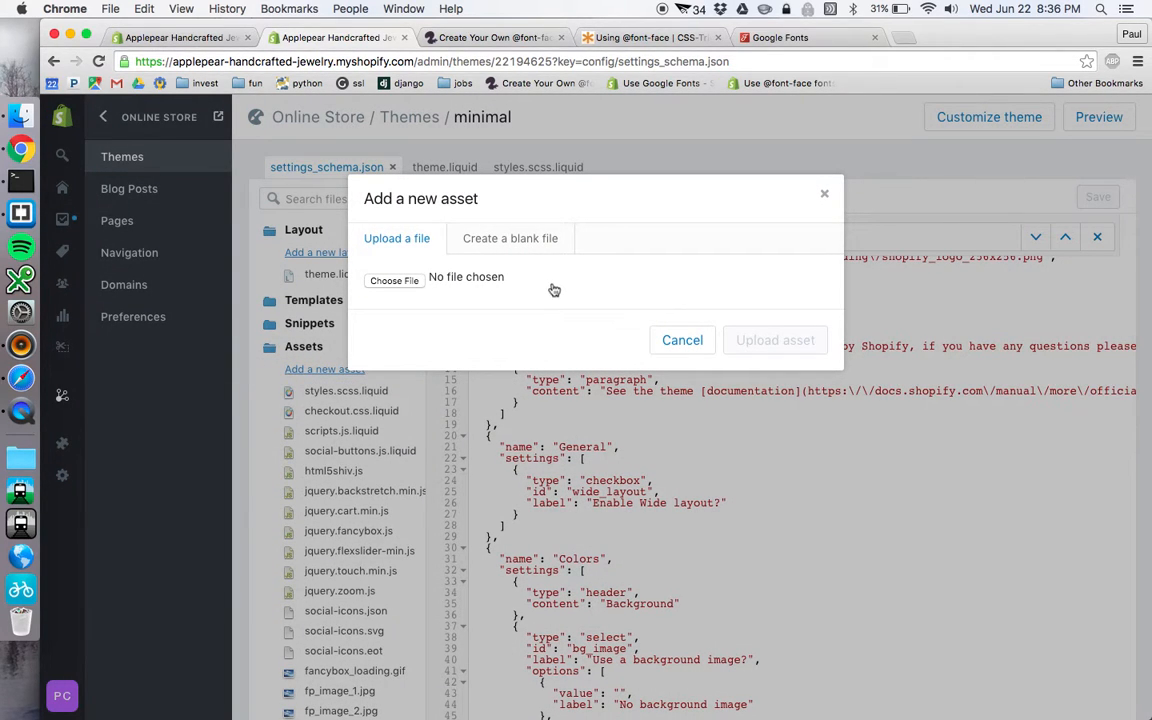
left_click(682, 340)
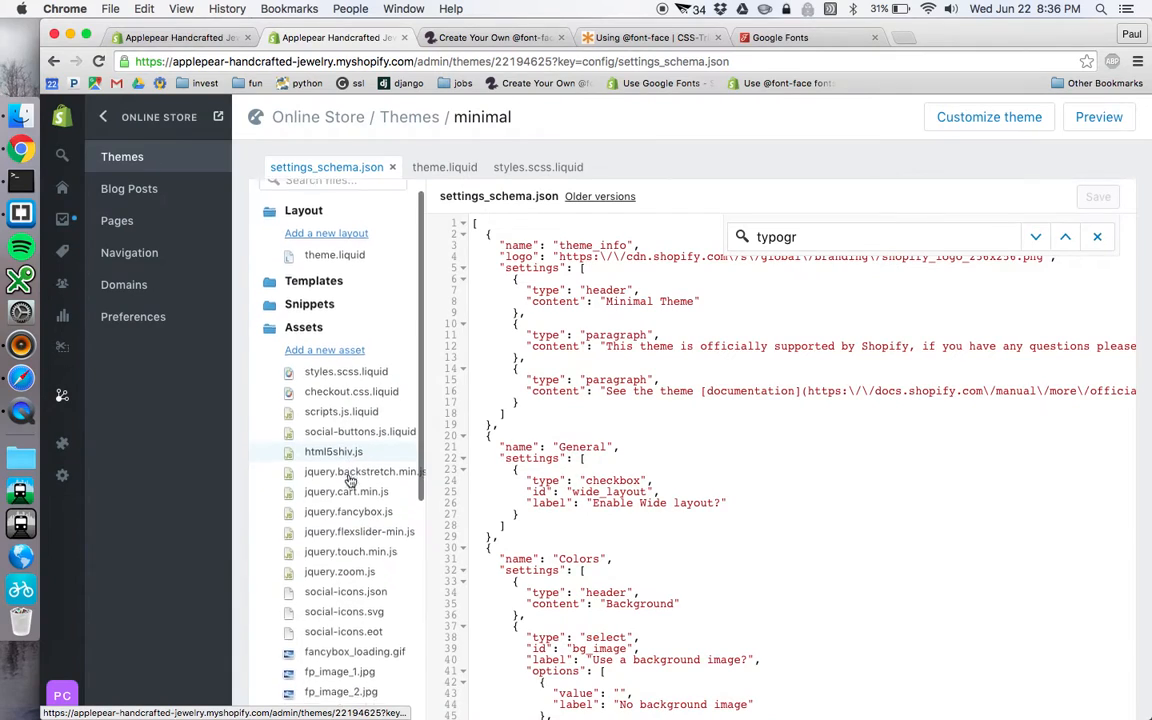
scroll("down", 3)
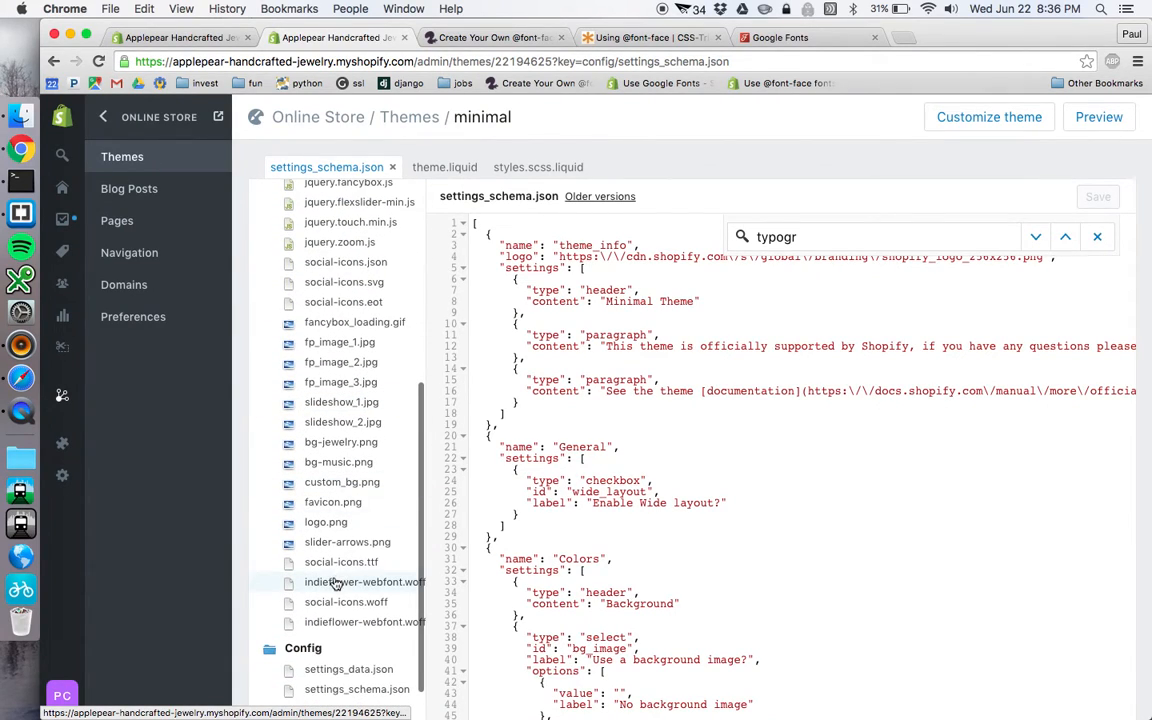
mouse_move(344, 562)
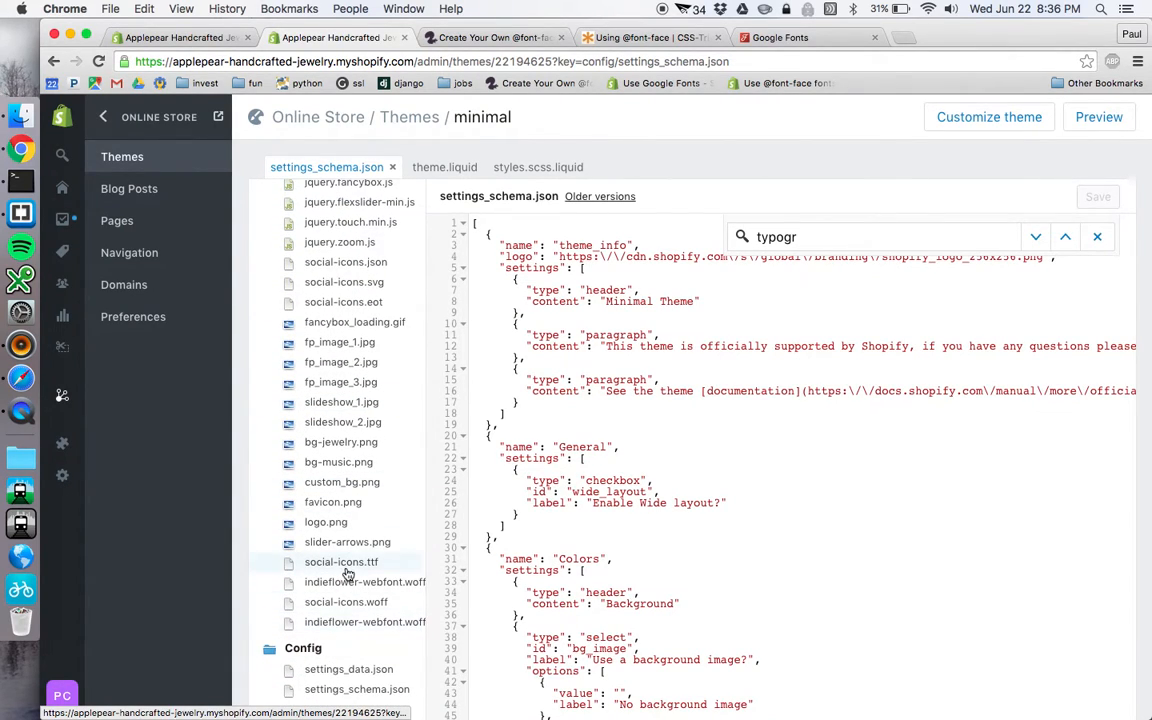
mouse_move(332, 500)
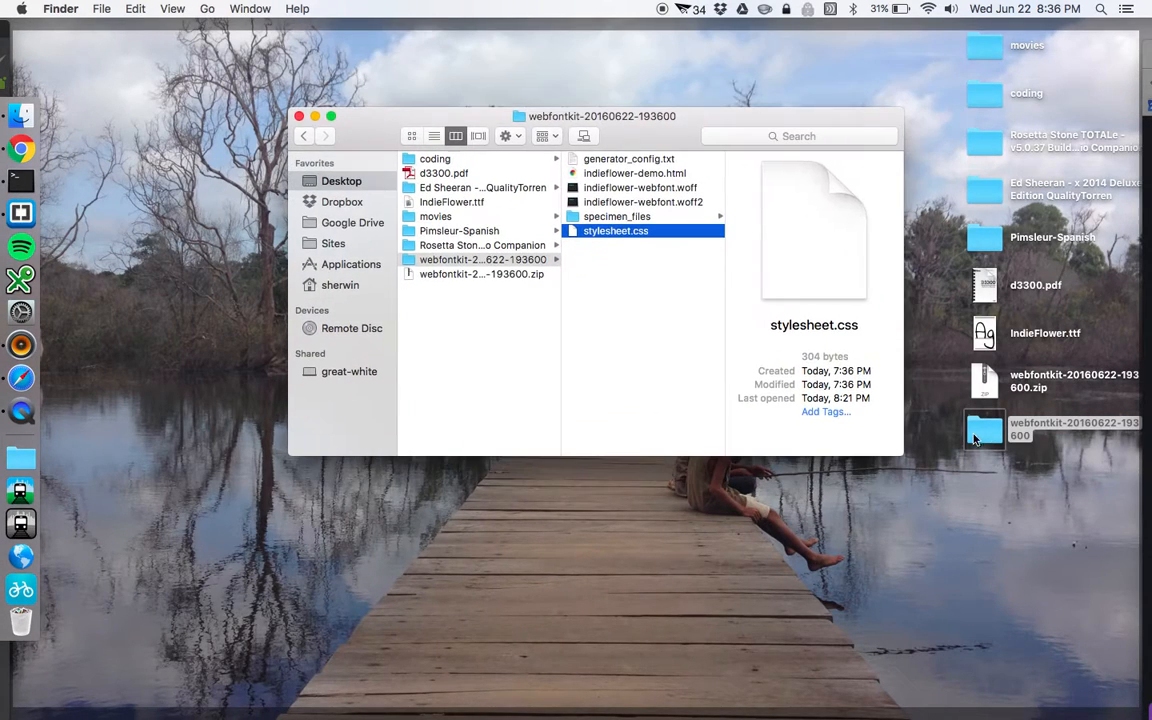
right_click(616, 232)
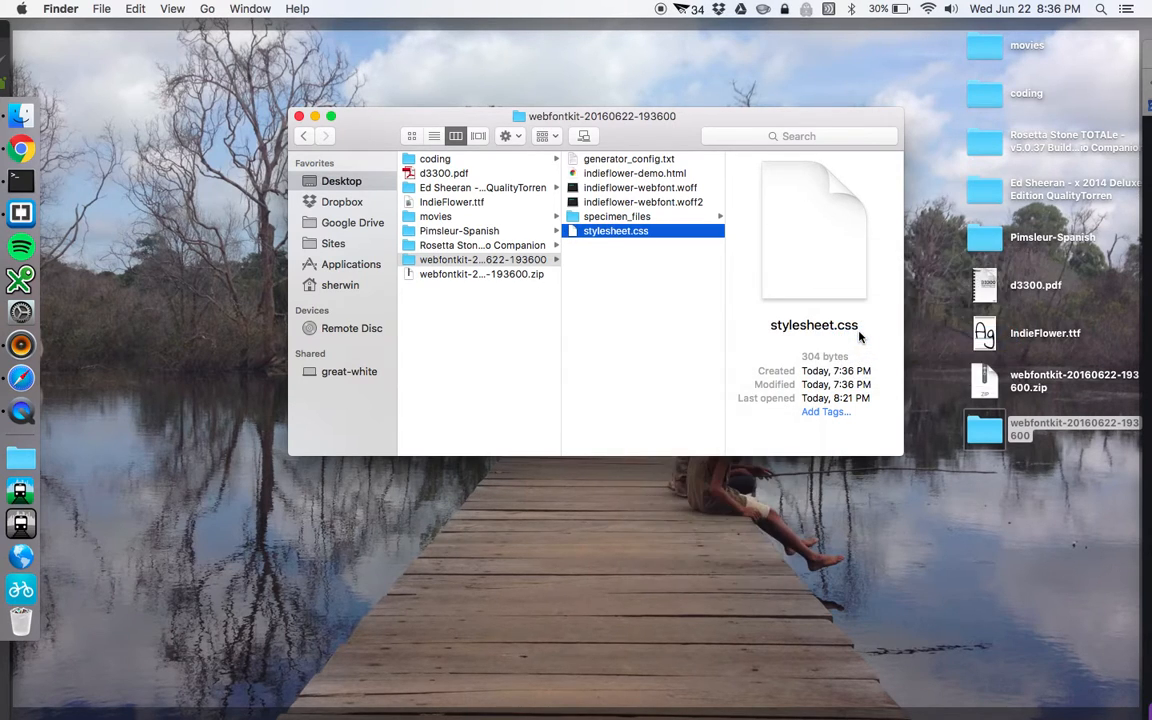
double_click(616, 232)
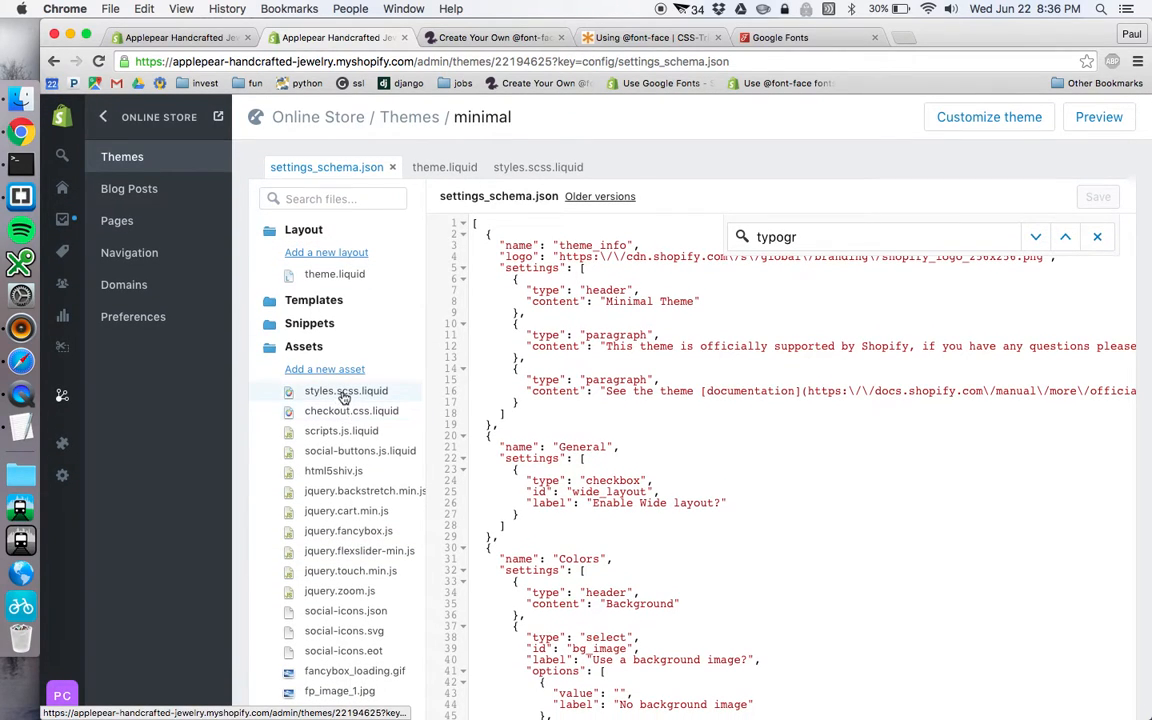
left_click(346, 390)
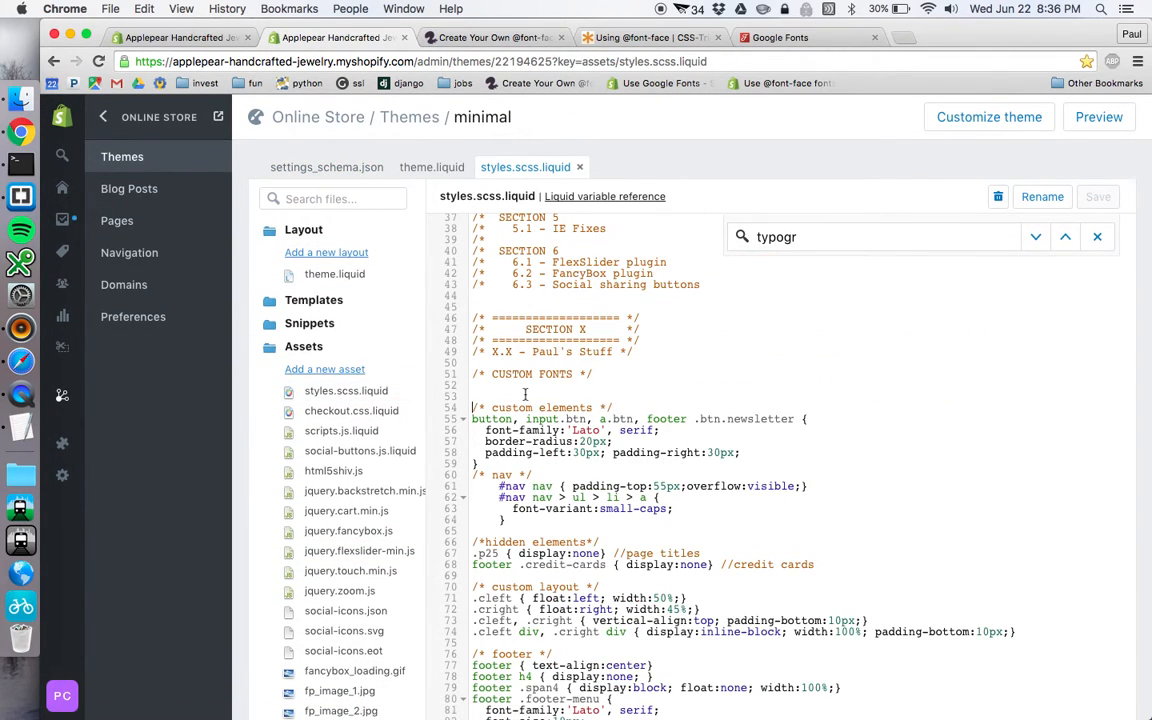
scroll("up", 3)
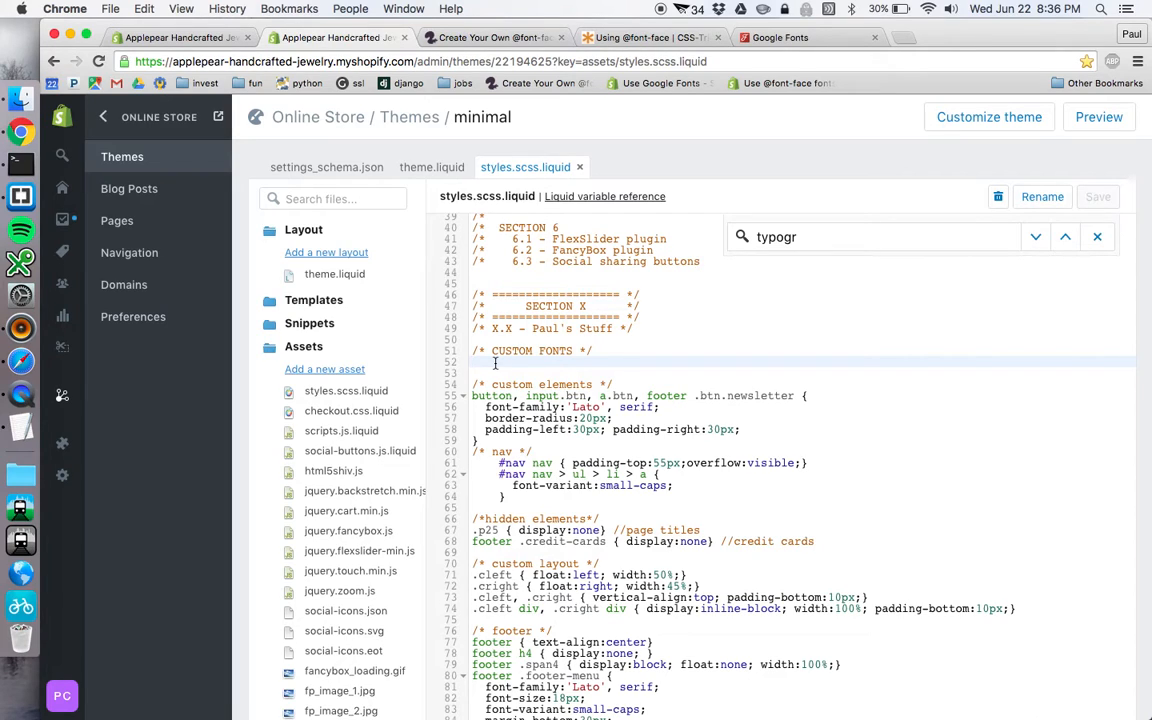
type("@font-face {")
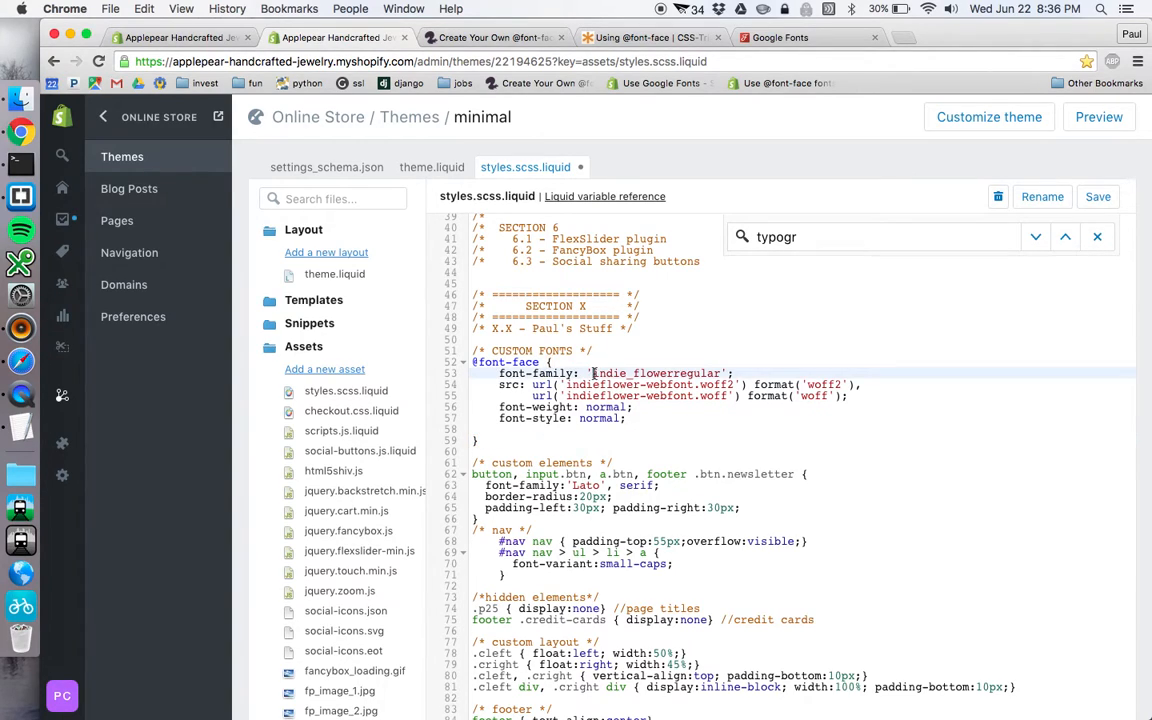
- Rename the family to 'Indie Flower' and wrap both src paths in {{ '…' | asset_url }}
double_click(656, 374)
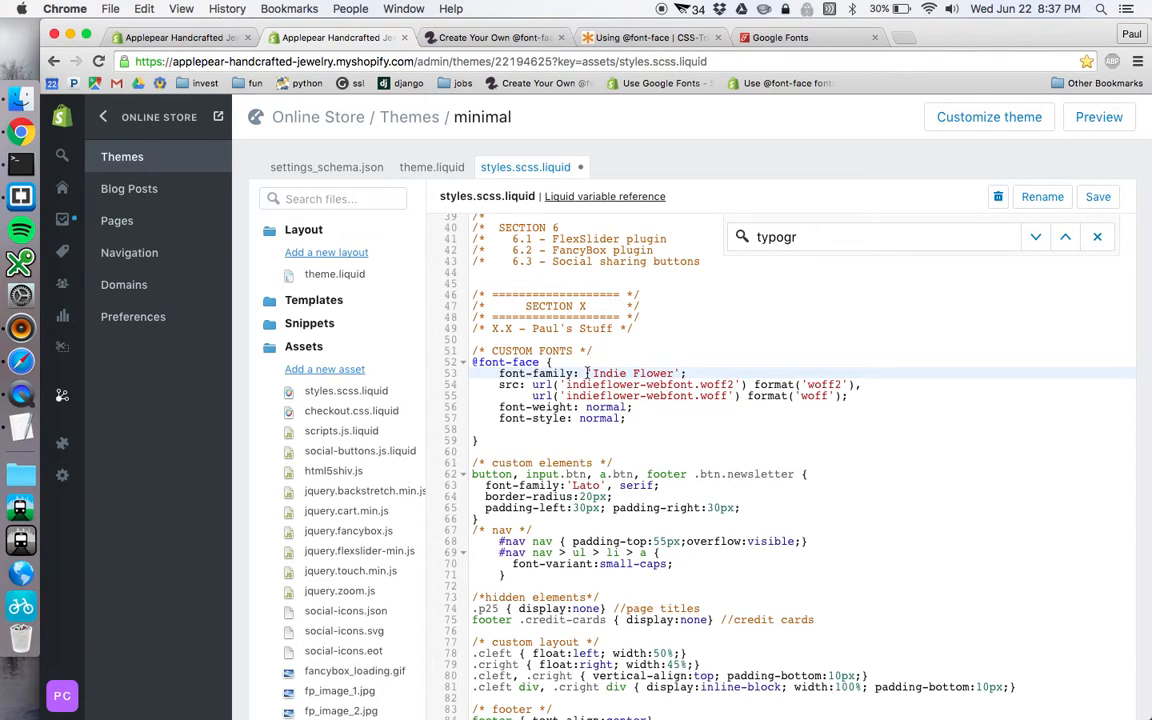
double_click(630, 374)
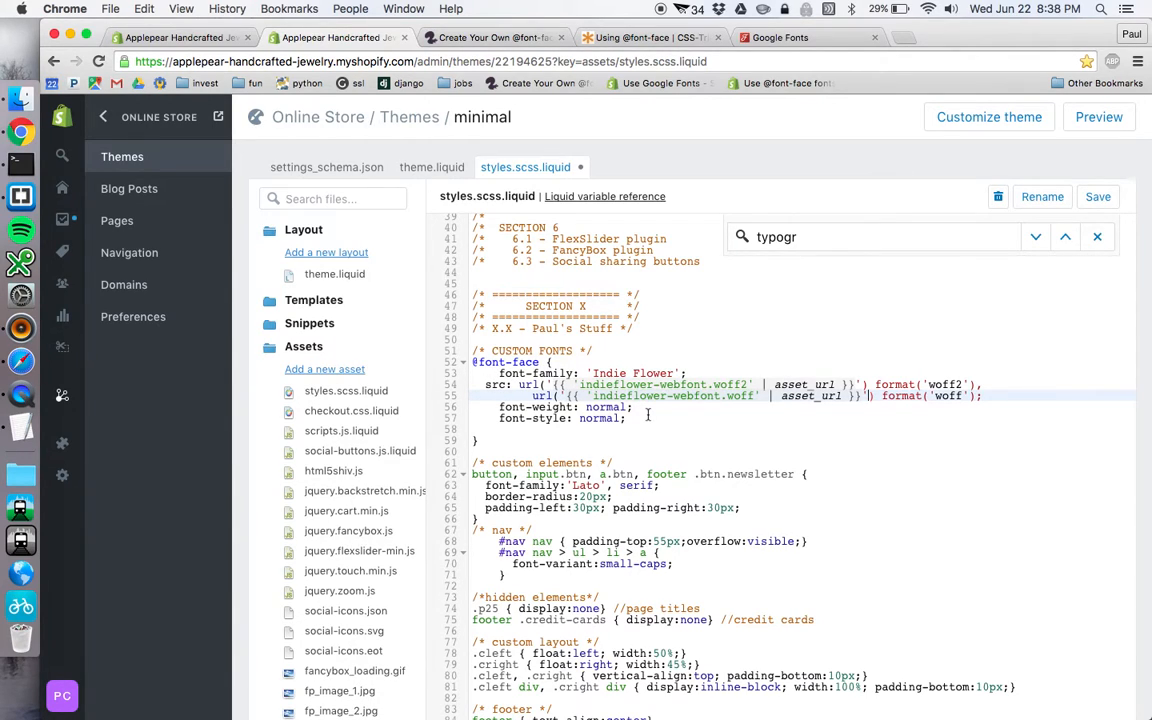
- Save styles.scss.liquid and replace Lato with Indie Flower in the button rule
left_click(1096, 196)
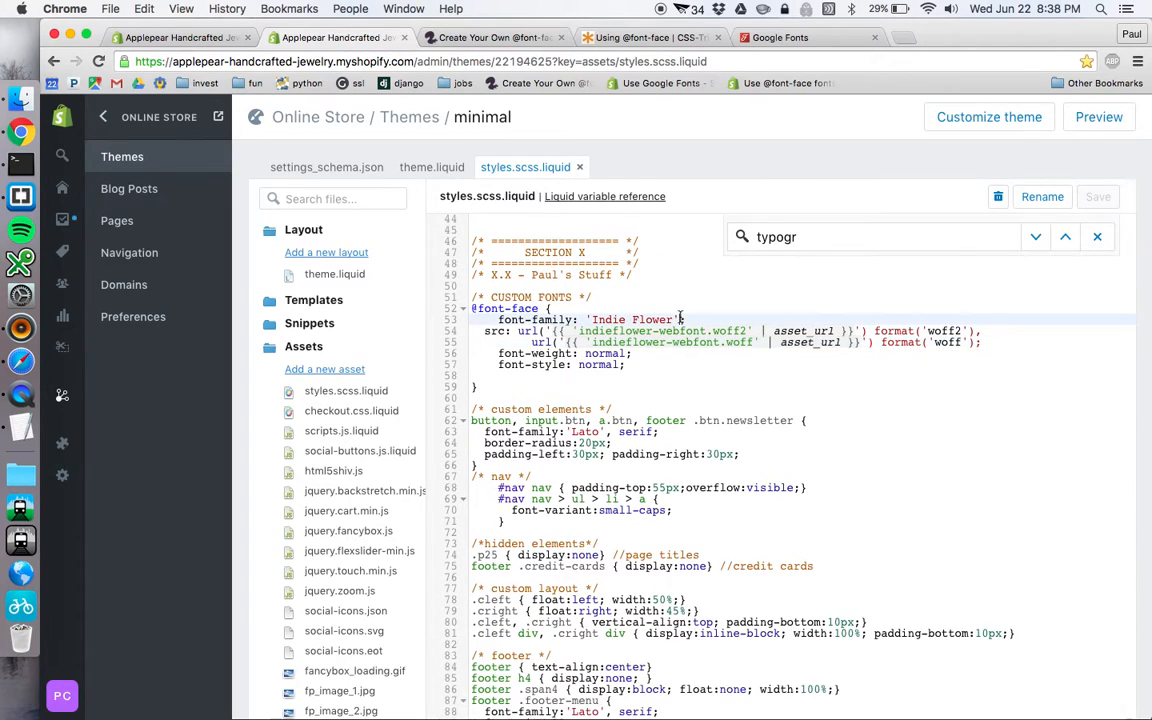
double_click(630, 320)
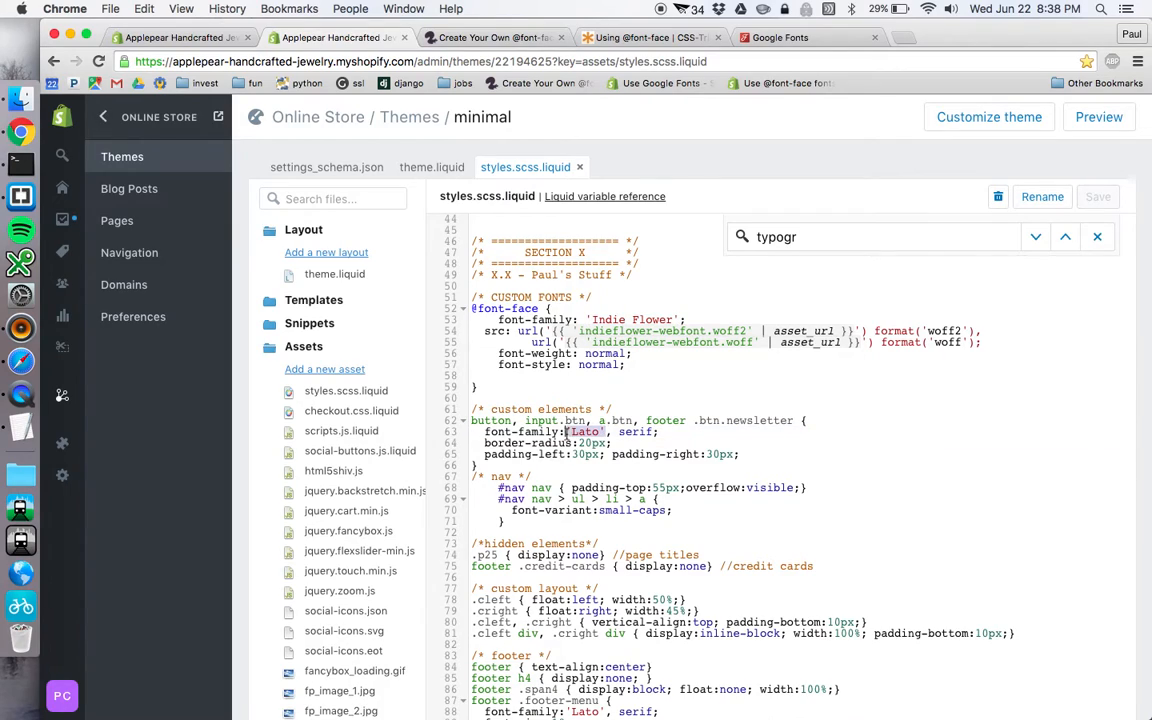
type("Indie Flower")
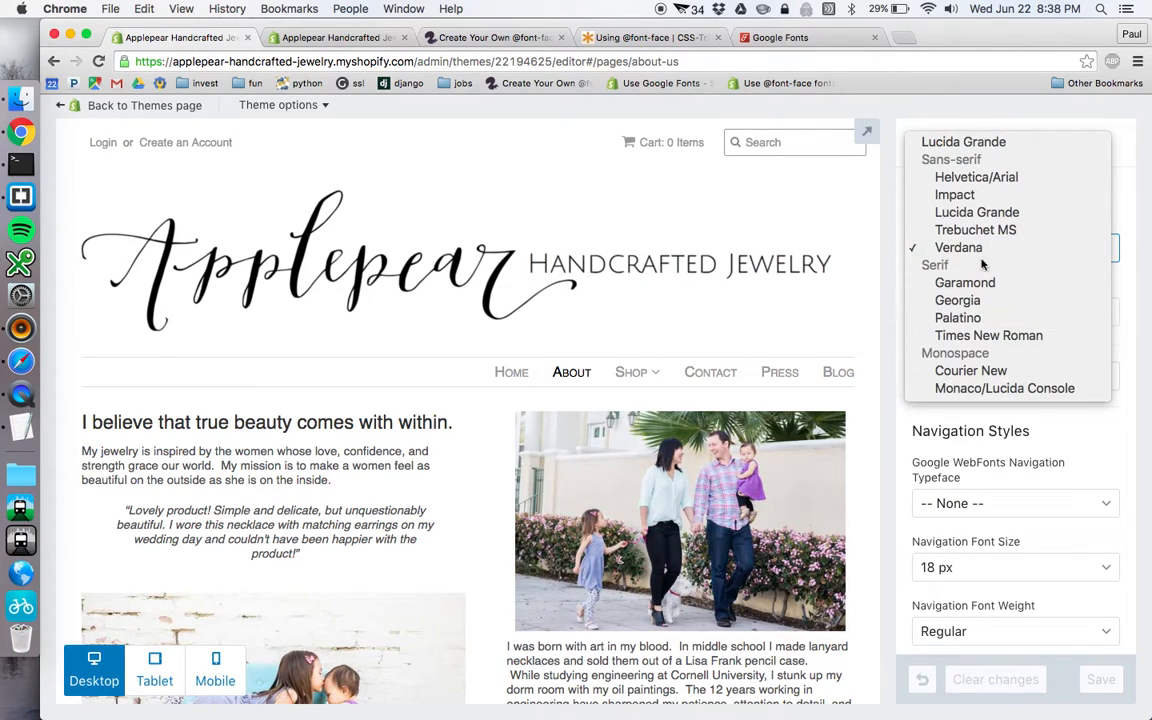
left_click(958, 248)
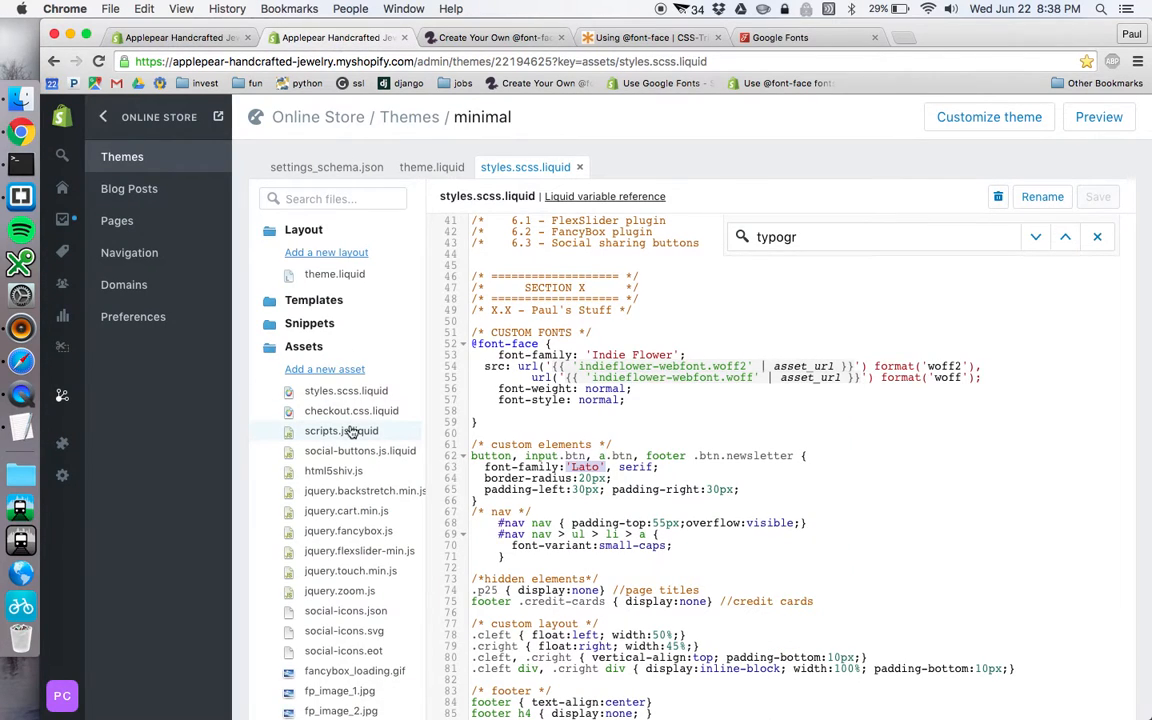
- Open settings_schema.json and search 'typography' to reach the Base Typeface options
scroll("down", 3)
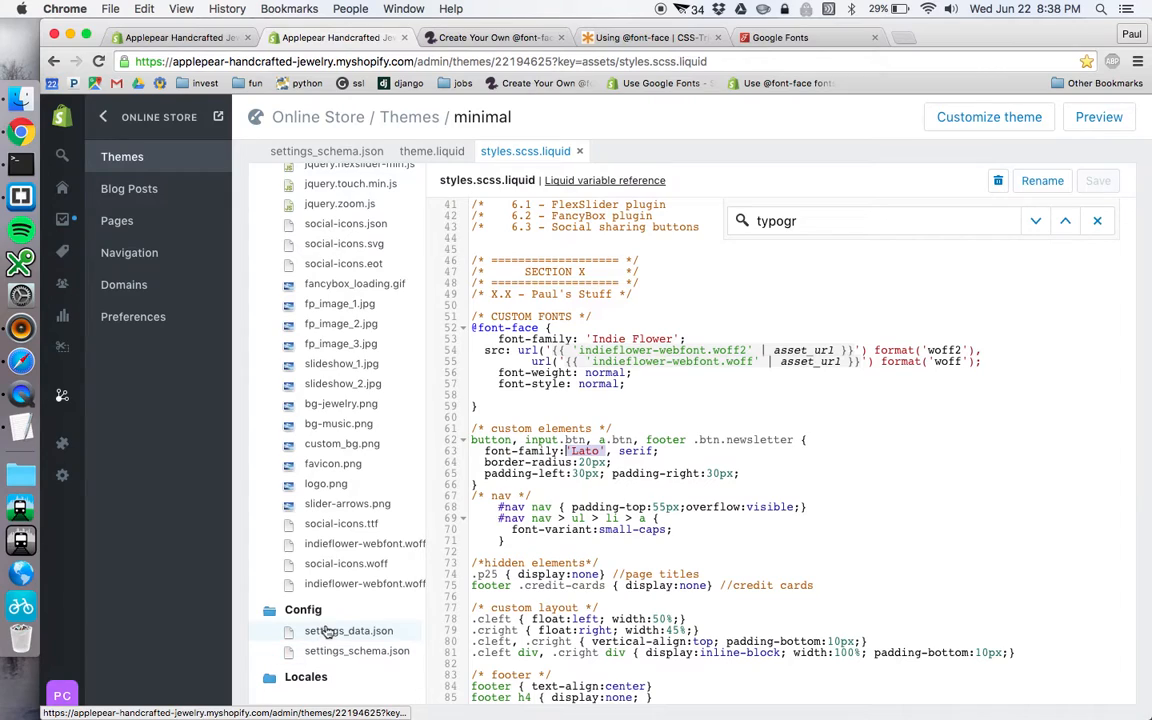
left_click(356, 650)
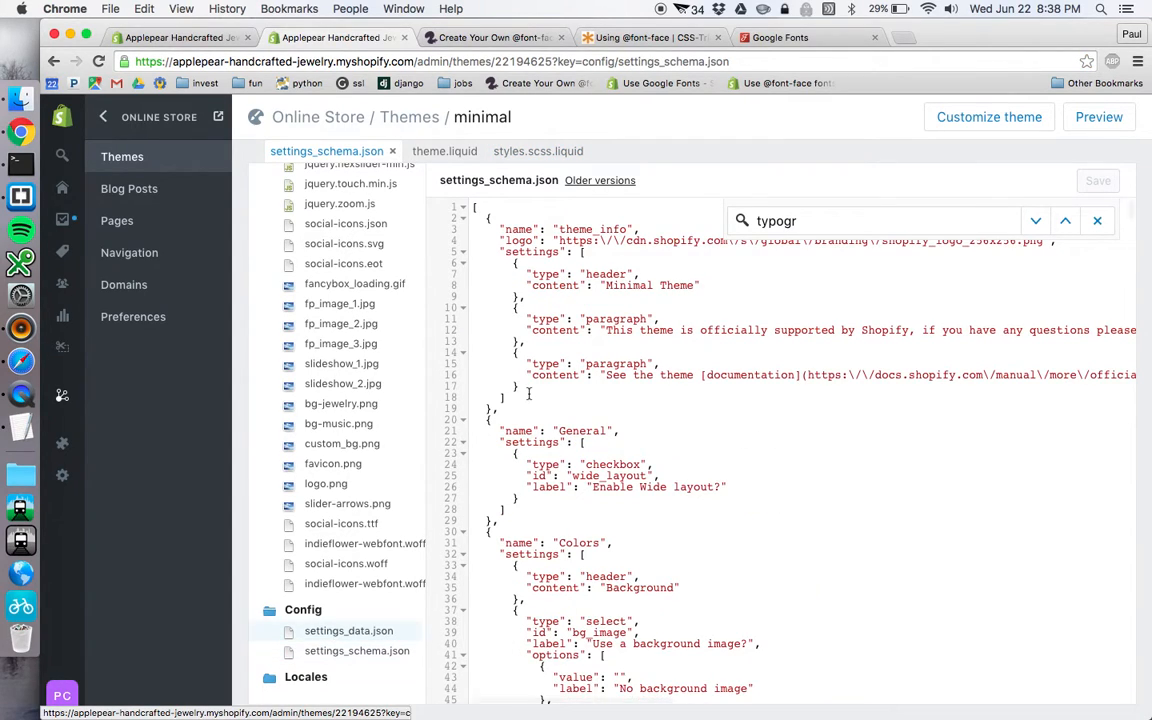
left_click(870, 220)
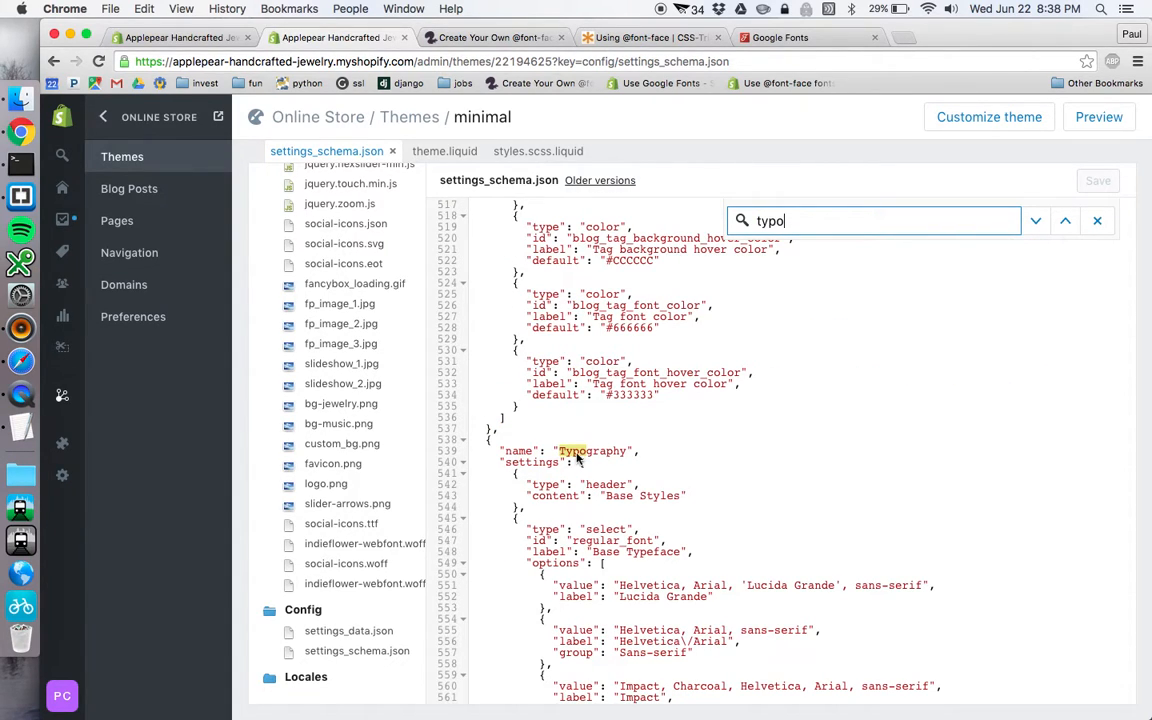
type("graphy")
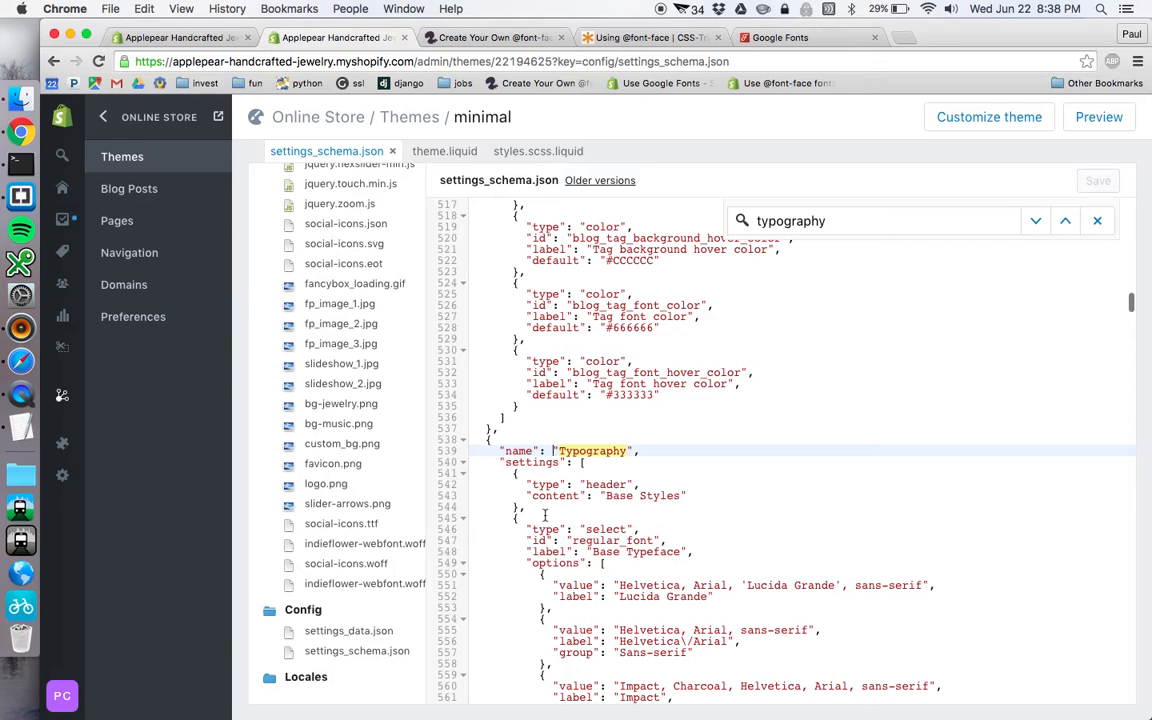
scroll("down", 3)
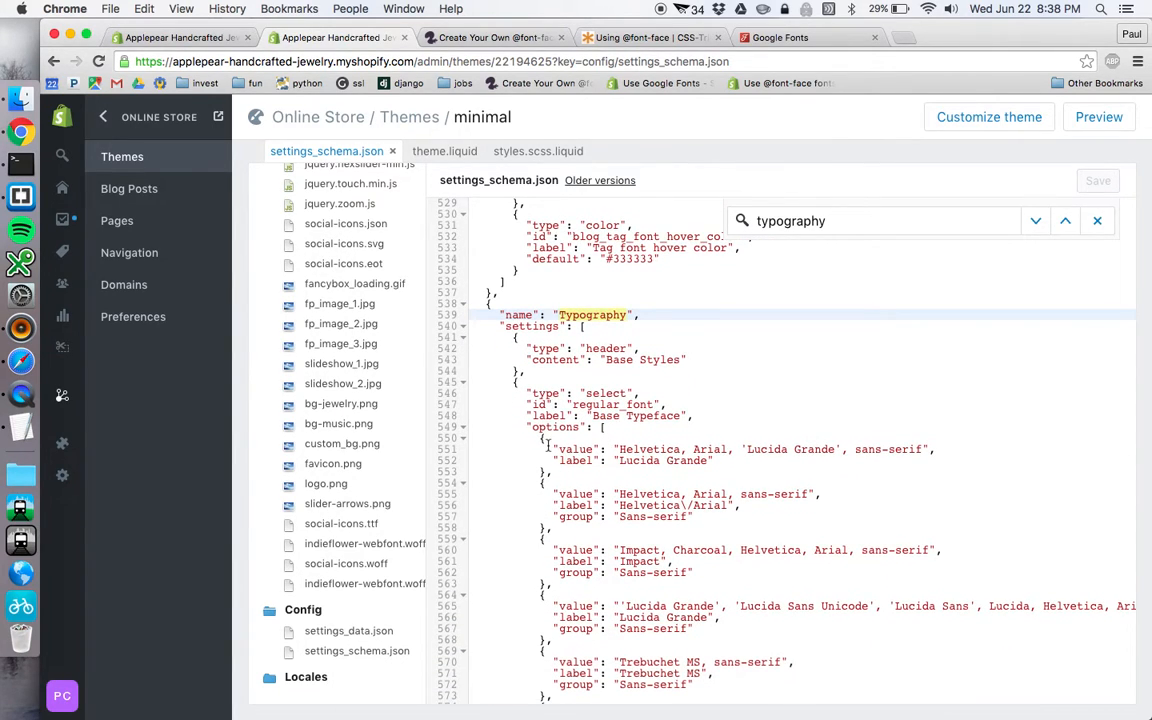
scroll("down", 3)
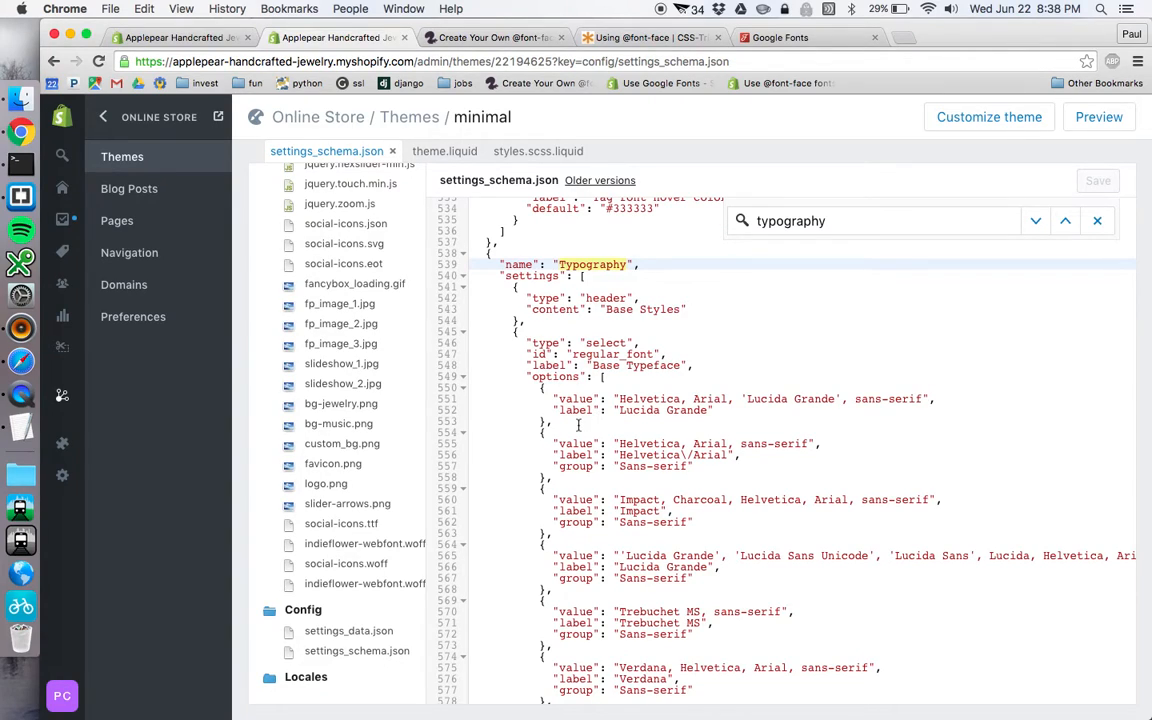
mouse_move(616, 440)
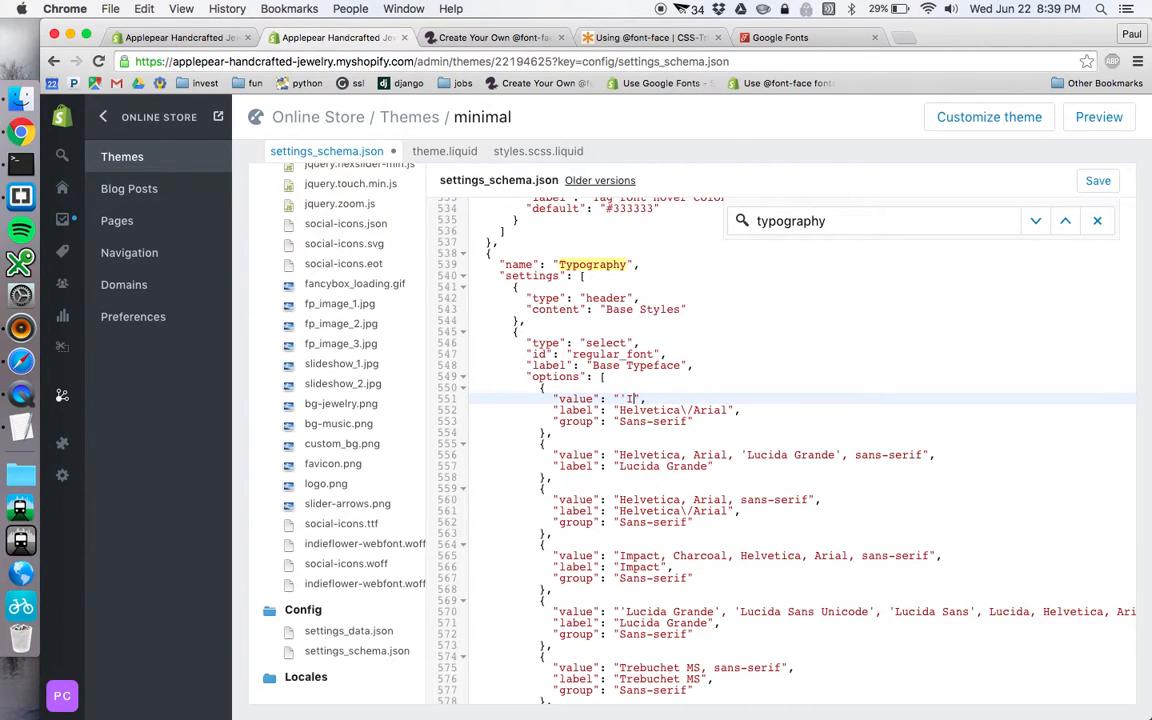
- Add option value 'Indie Flower', label Indie Flower, group My Fonts, and save the schema
type("Indie")
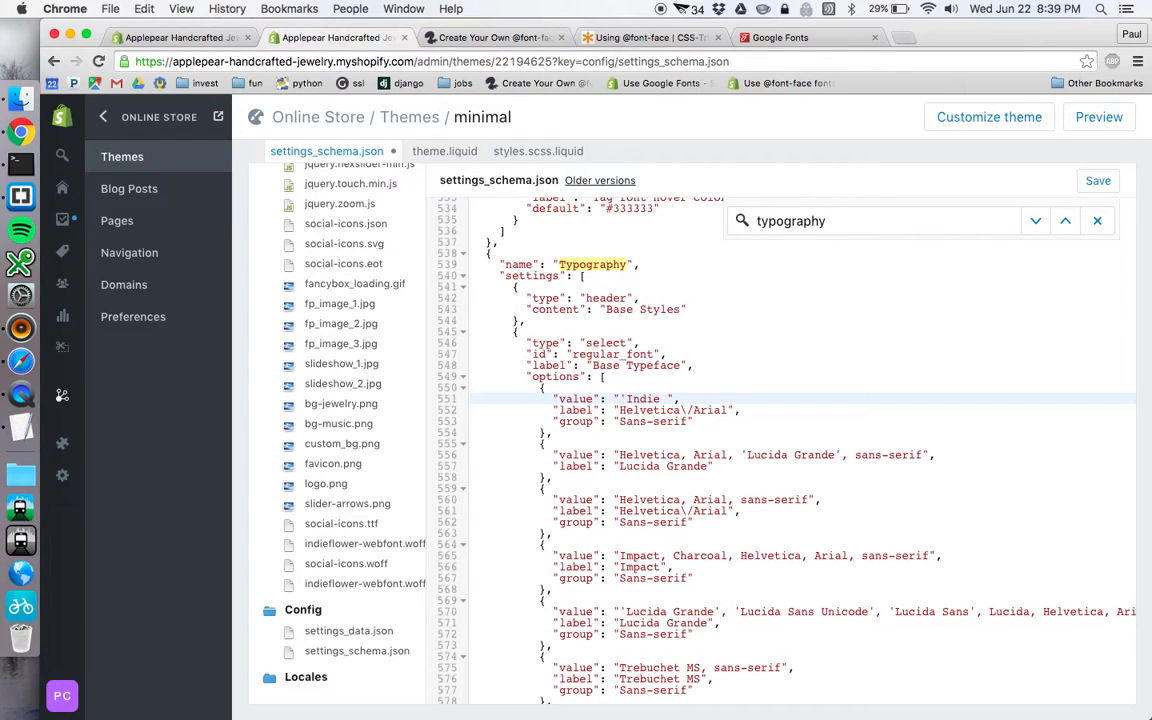
type("Flower")
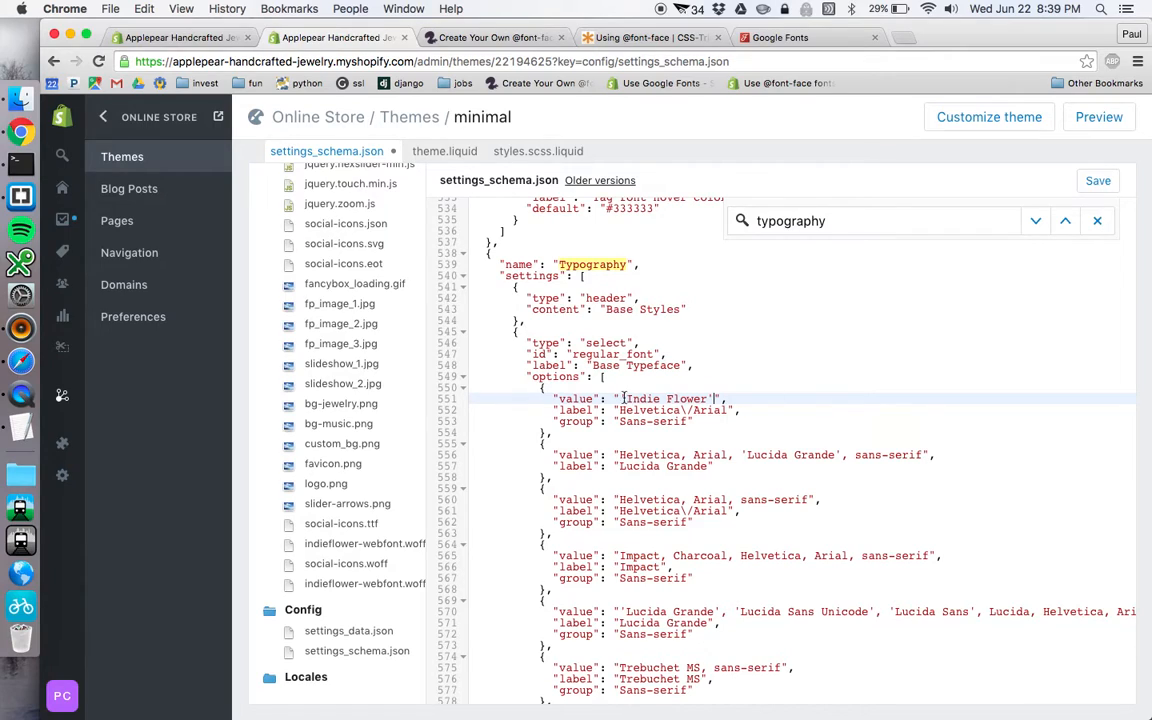
left_click(620, 410)
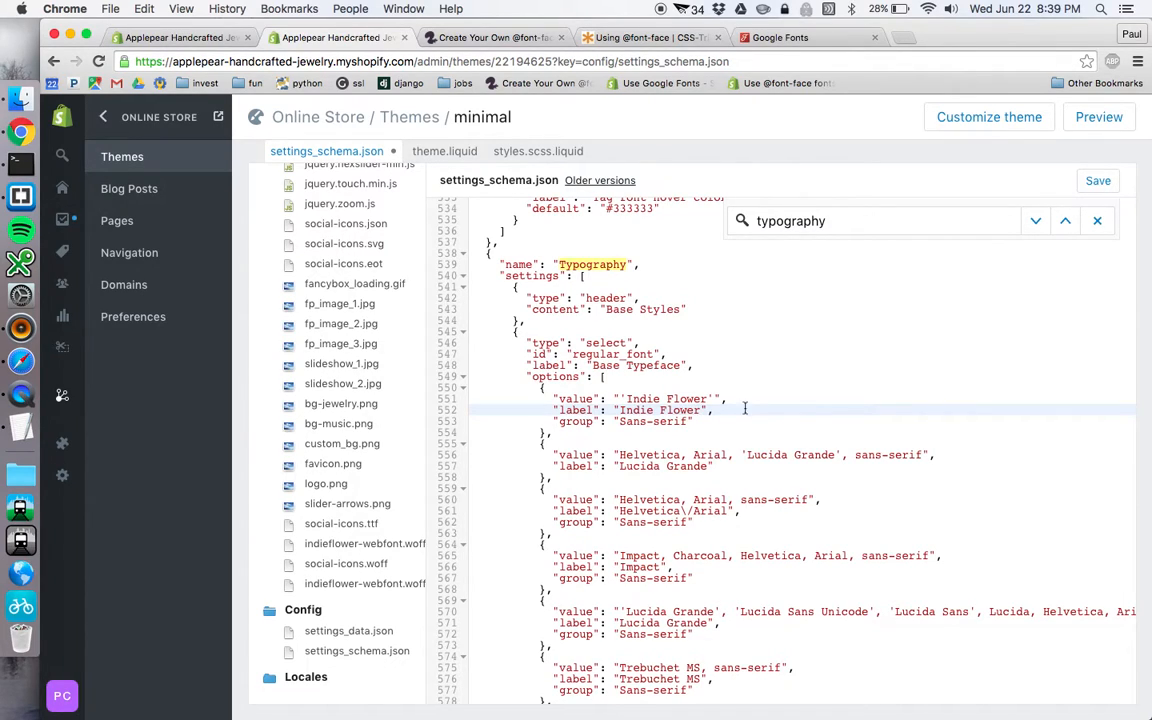
mouse_move(690, 424)
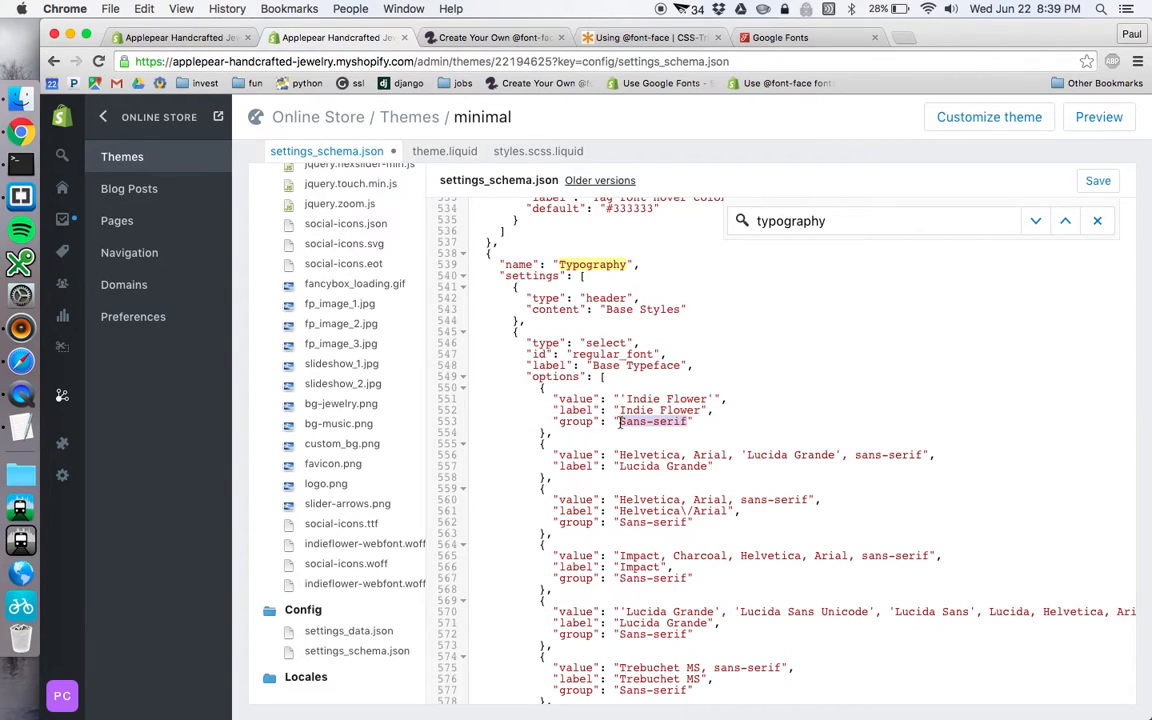
type("My Fonts")
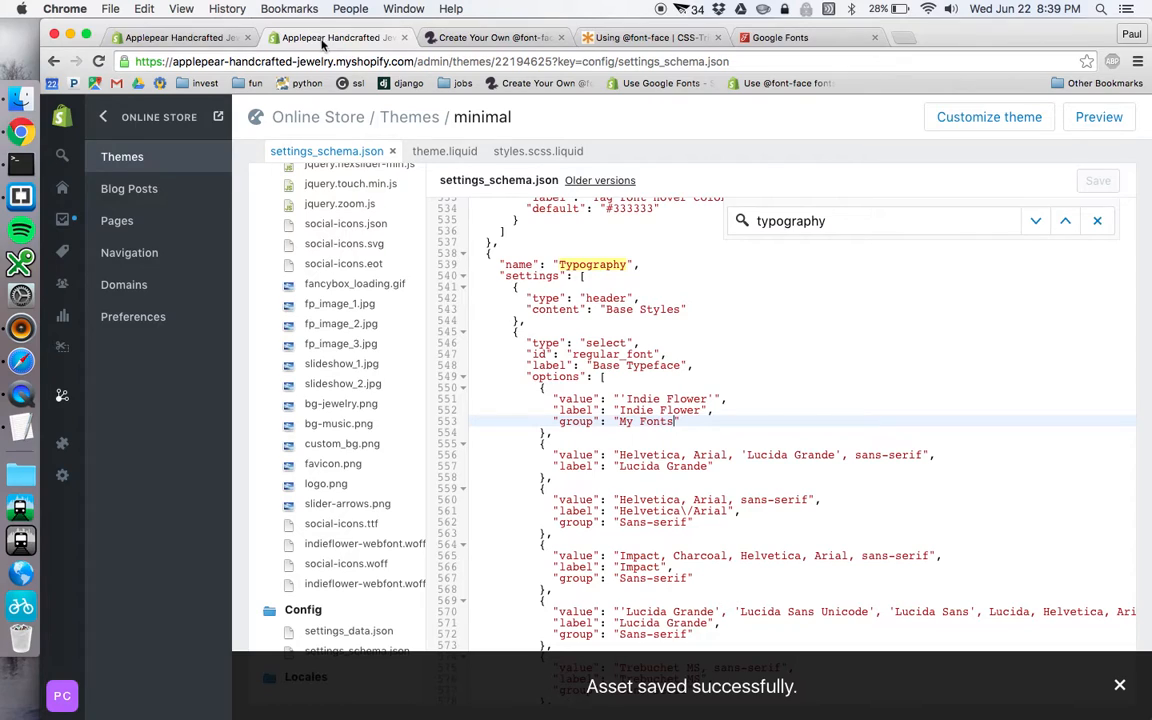
- In the theme customizer's Typography settings, select Indie Flower as the Base Typeface
left_click(340, 36)
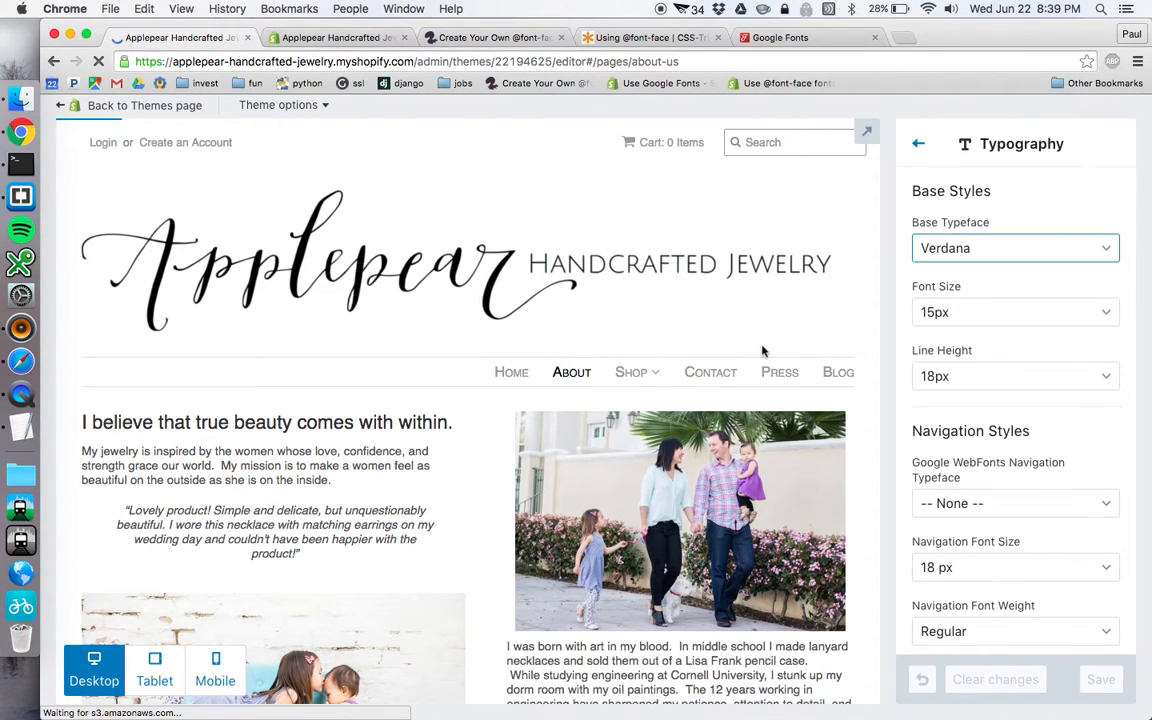
left_click(918, 144)
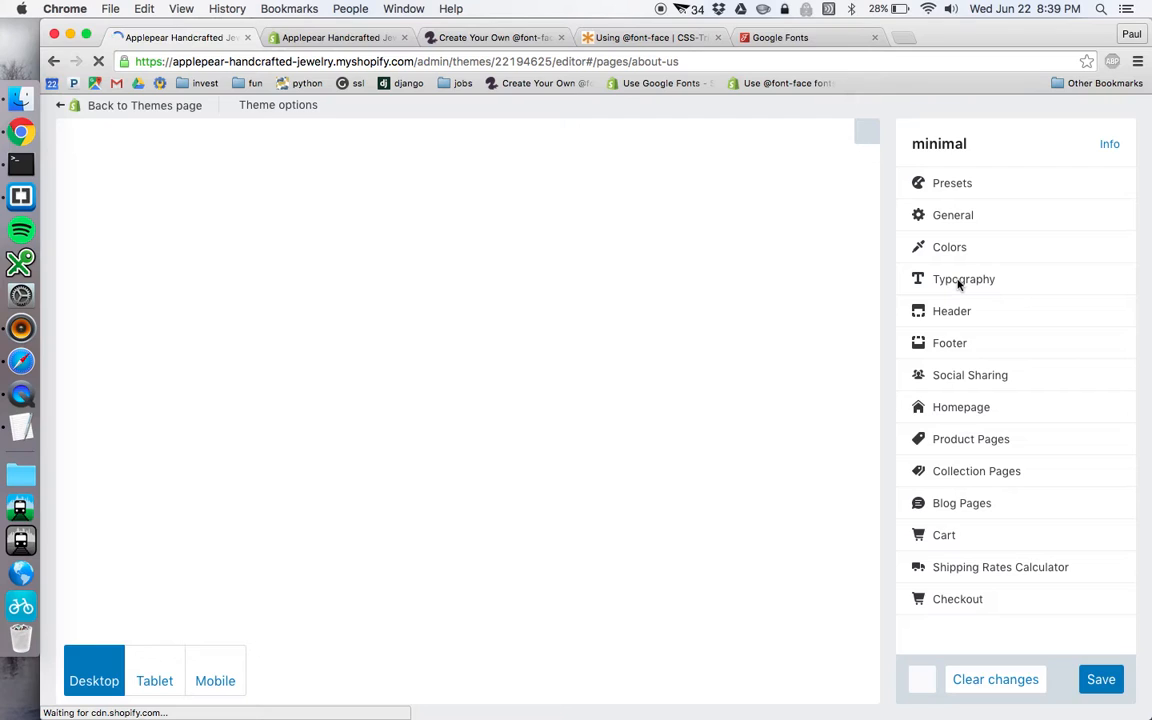
left_click(964, 280)
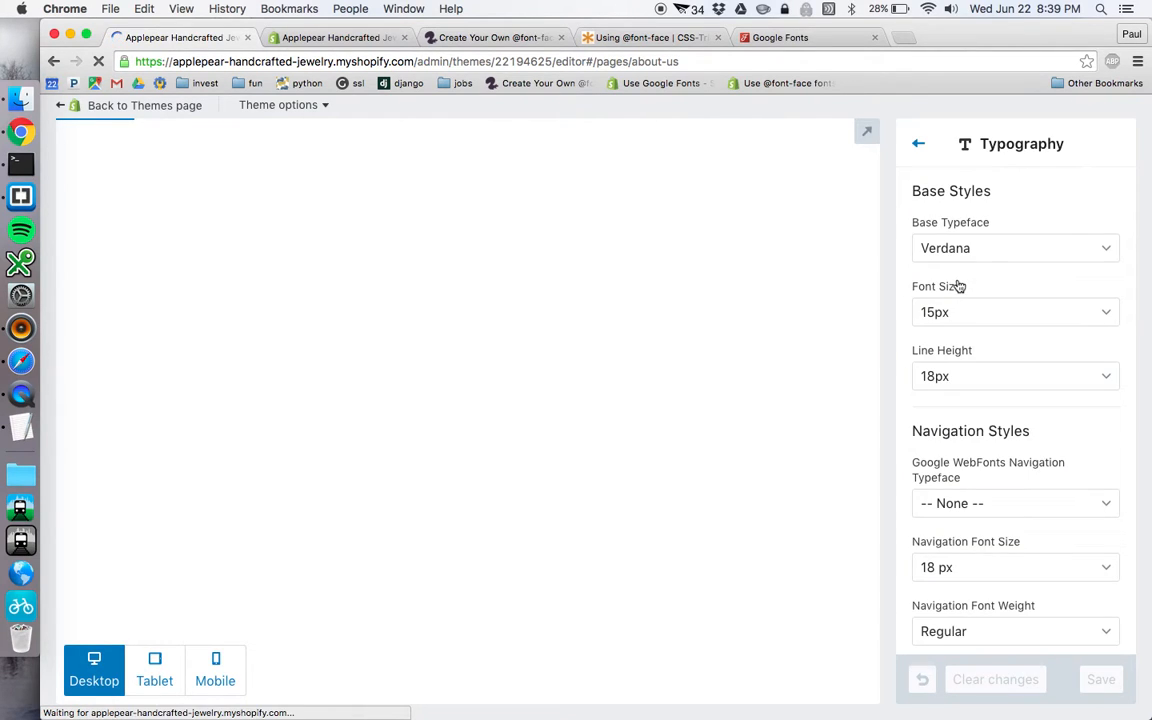
left_click(1014, 248)
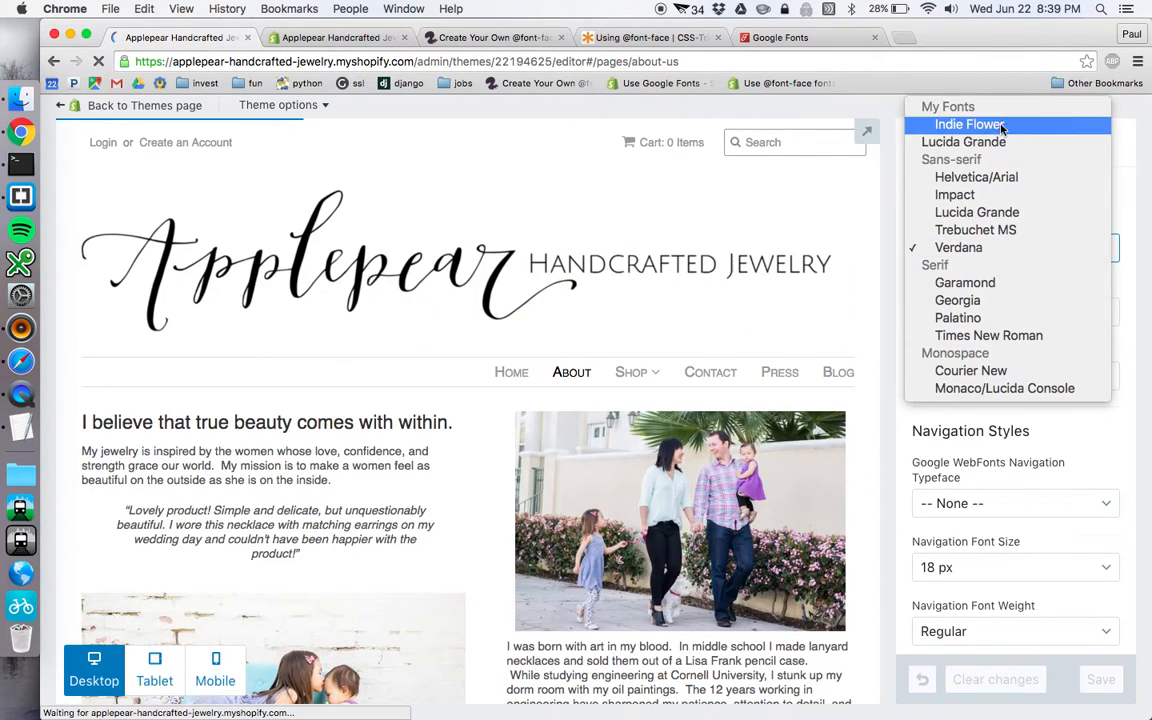
mouse_move(948, 108)
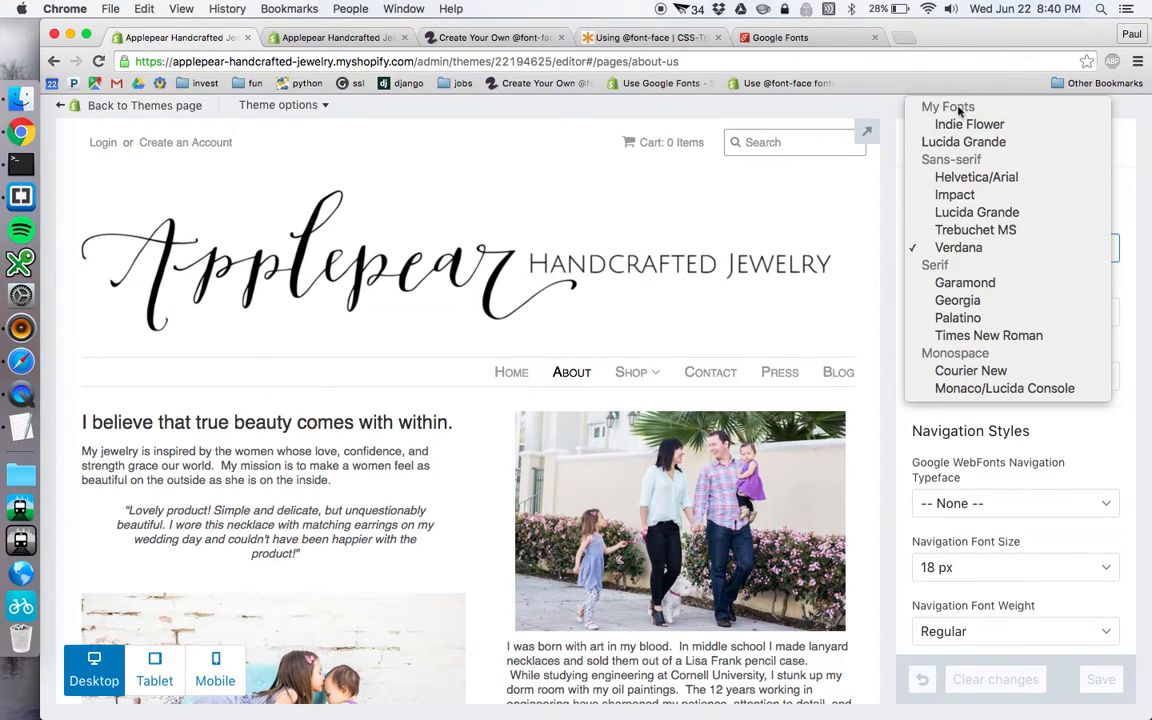
mouse_move(976, 160)
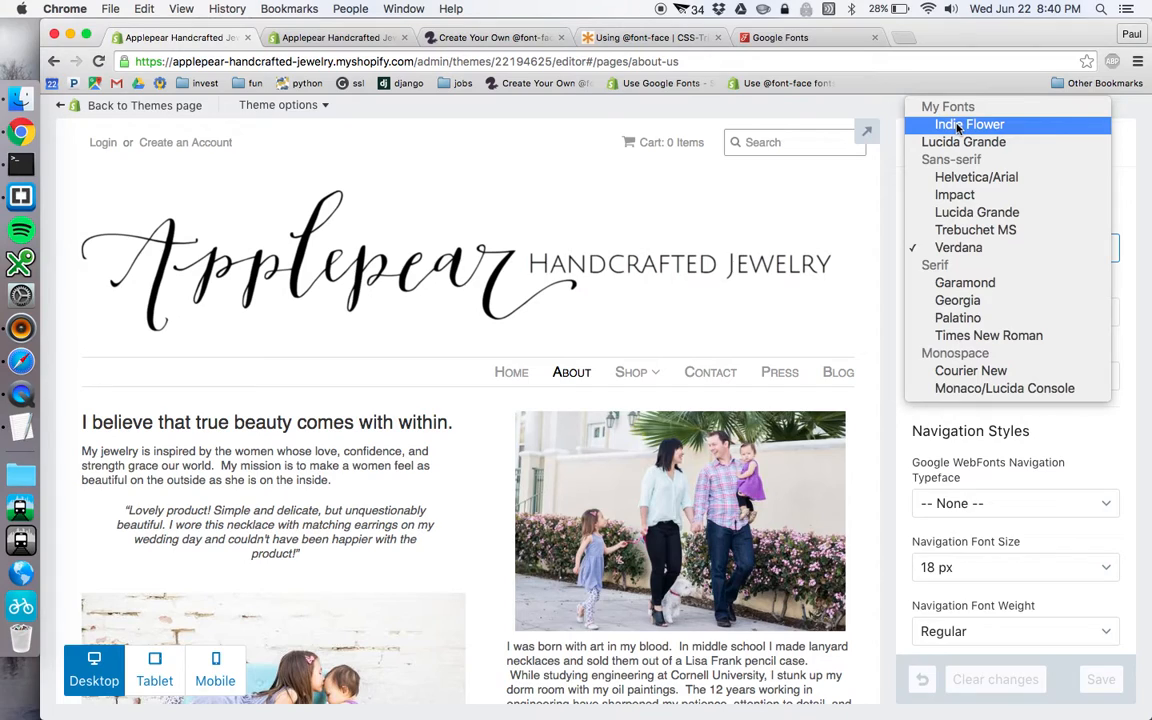
left_click(968, 124)
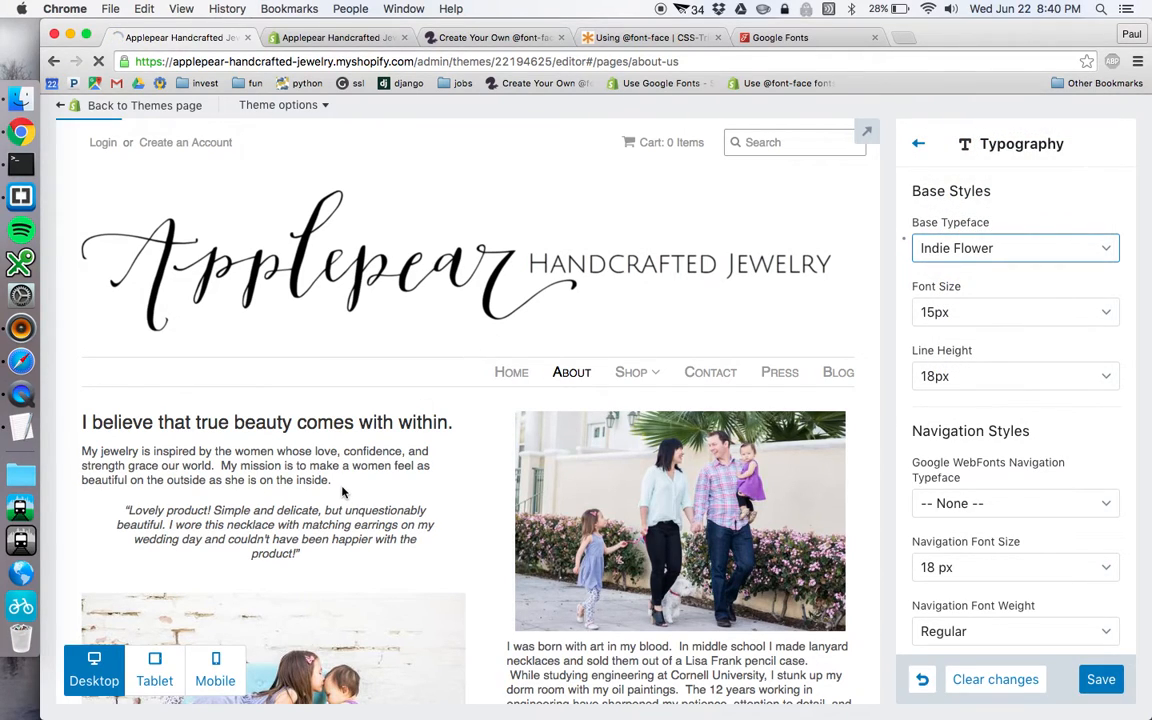